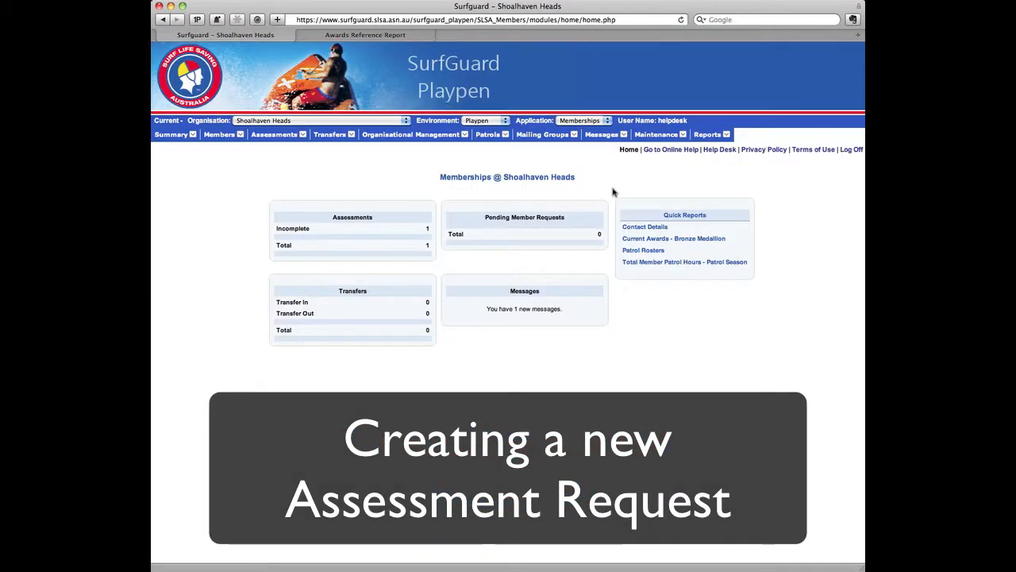
mouse_move(458, 95)
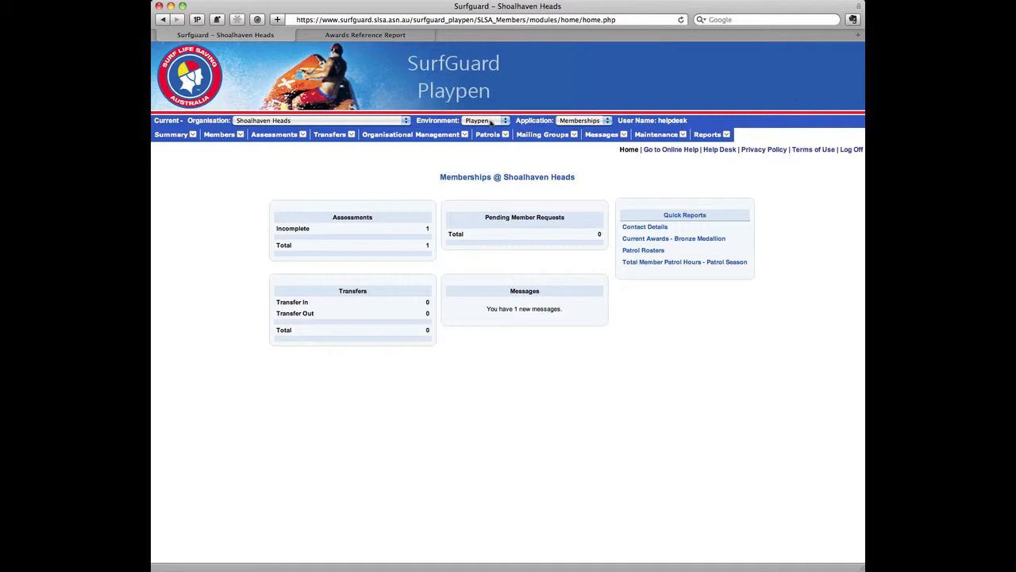
Step: Show the Assessments menu options from the Shoalhaven Heads home page
left_click(484, 121)
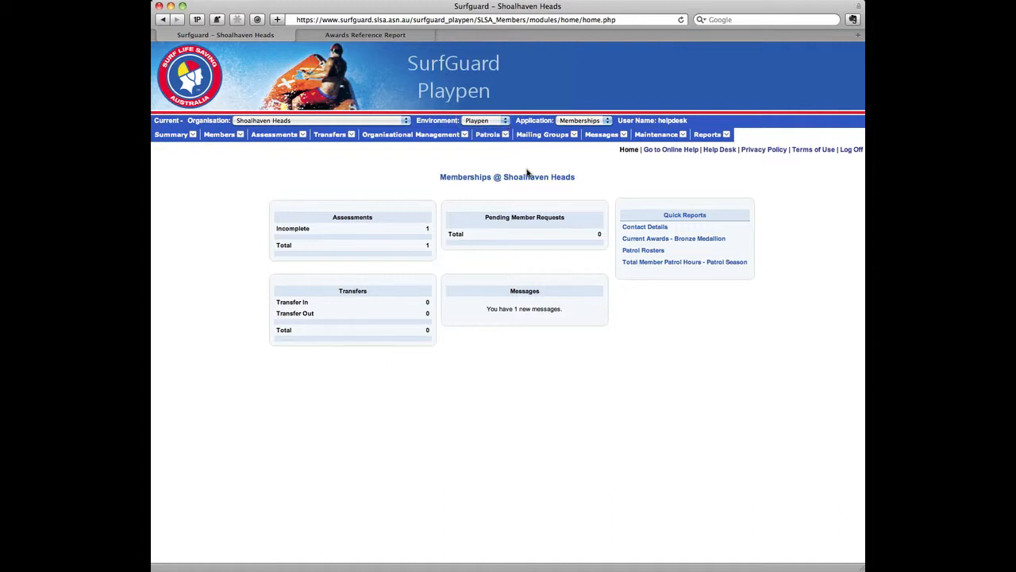
left_click(273, 133)
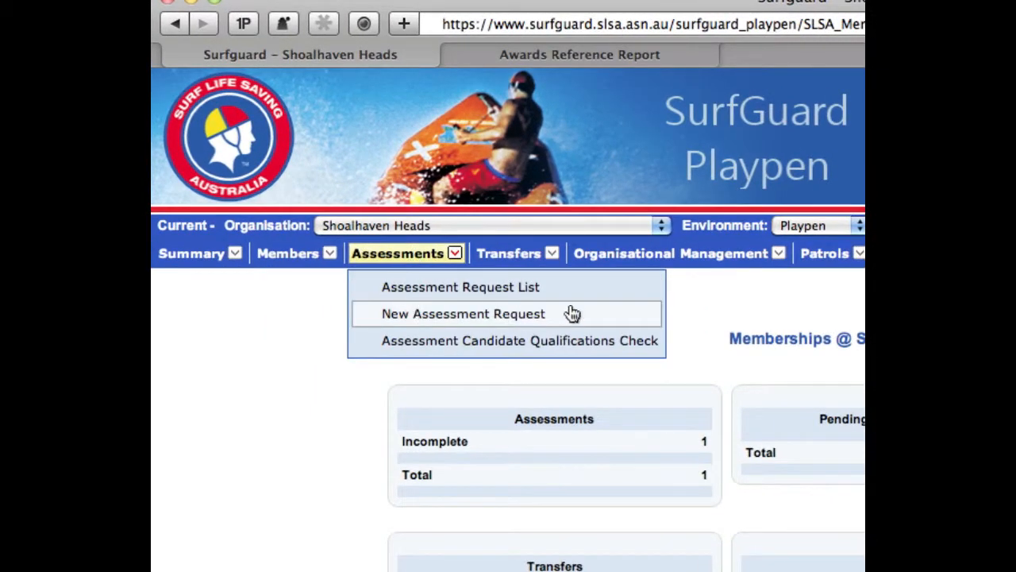
mouse_move(609, 318)
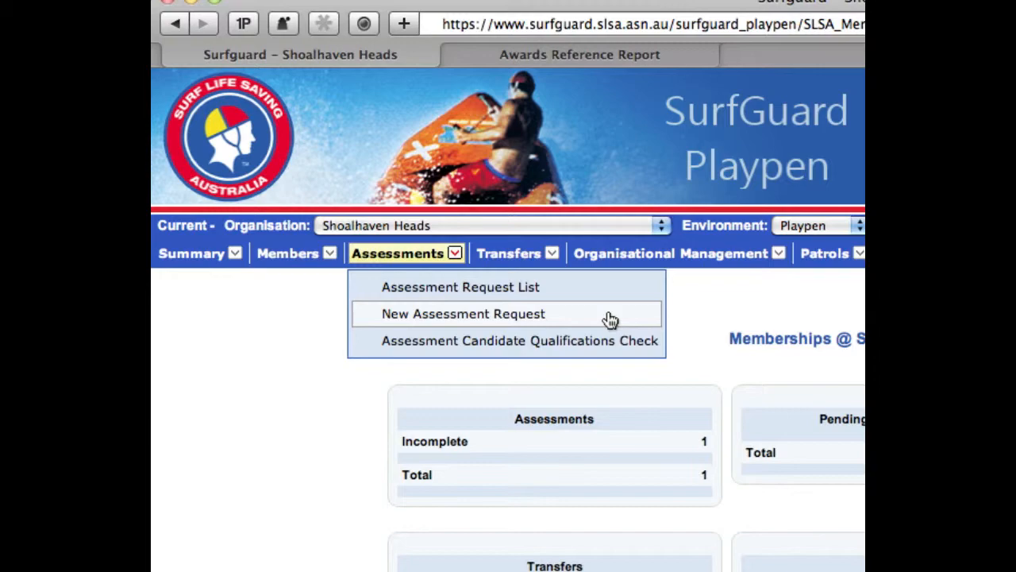
mouse_move(585, 321)
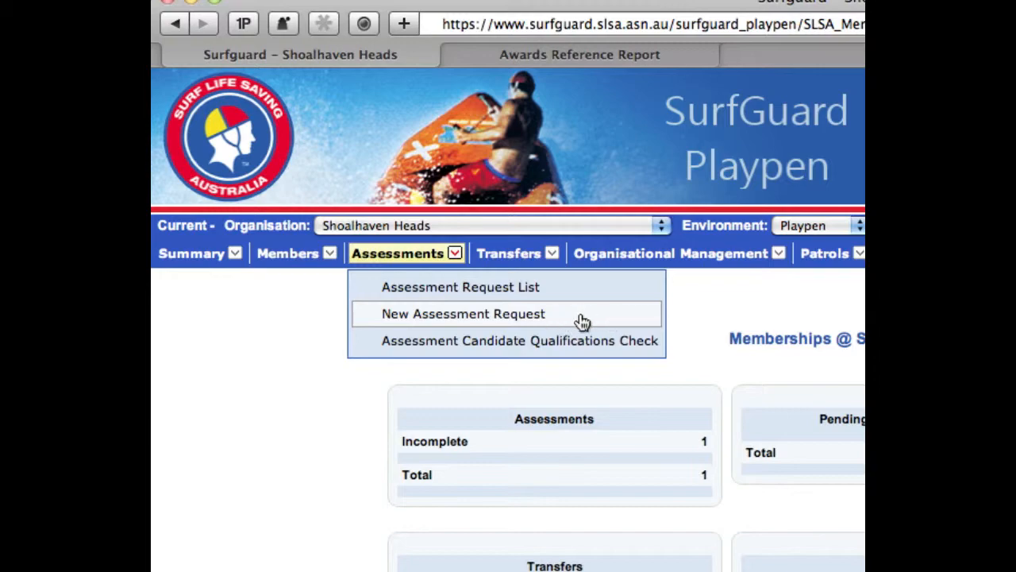
Step: Begin an Award assessment request dated 19/08/2010 at 12:00
left_click(463, 315)
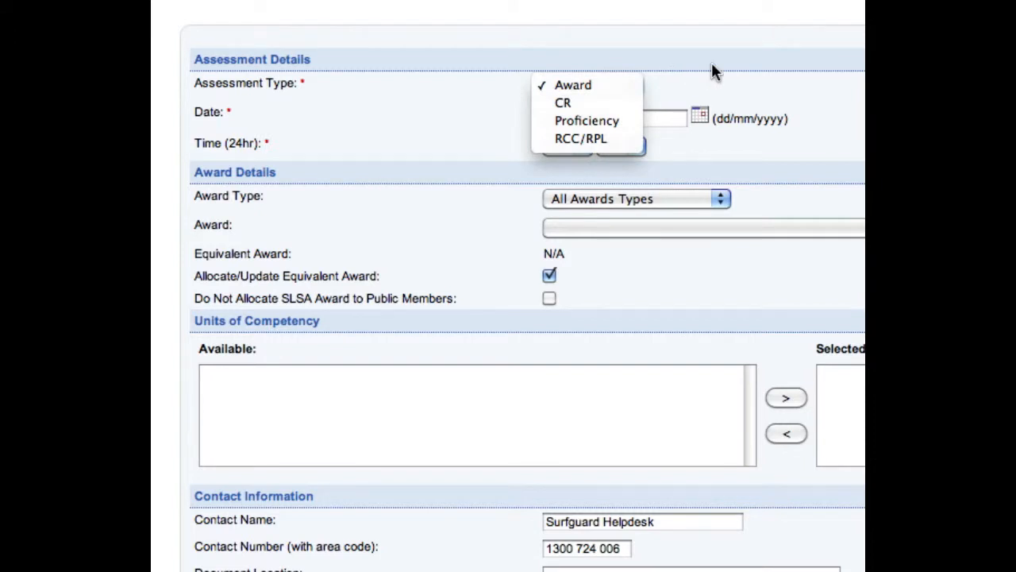
mouse_move(586, 121)
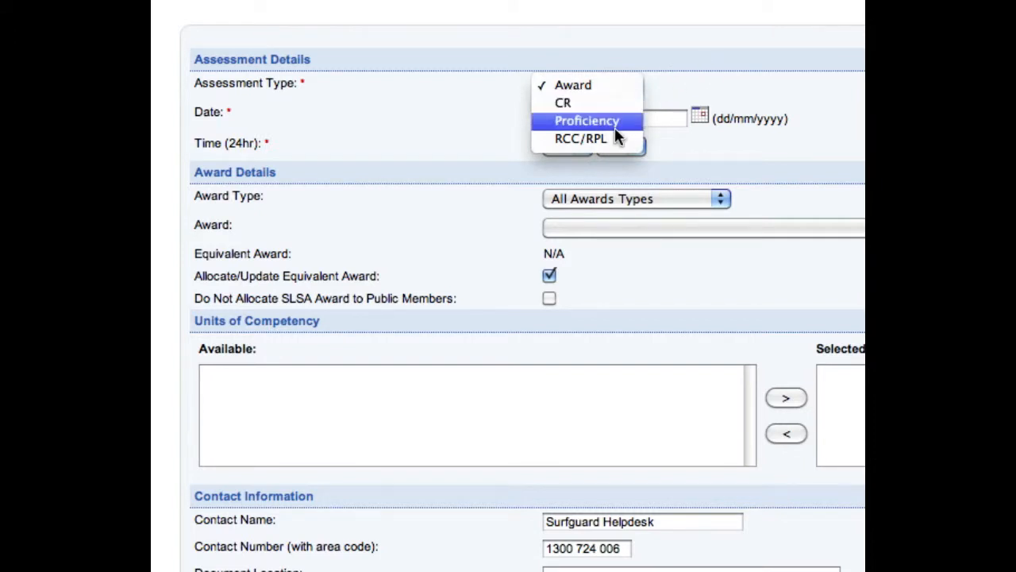
mouse_move(575, 120)
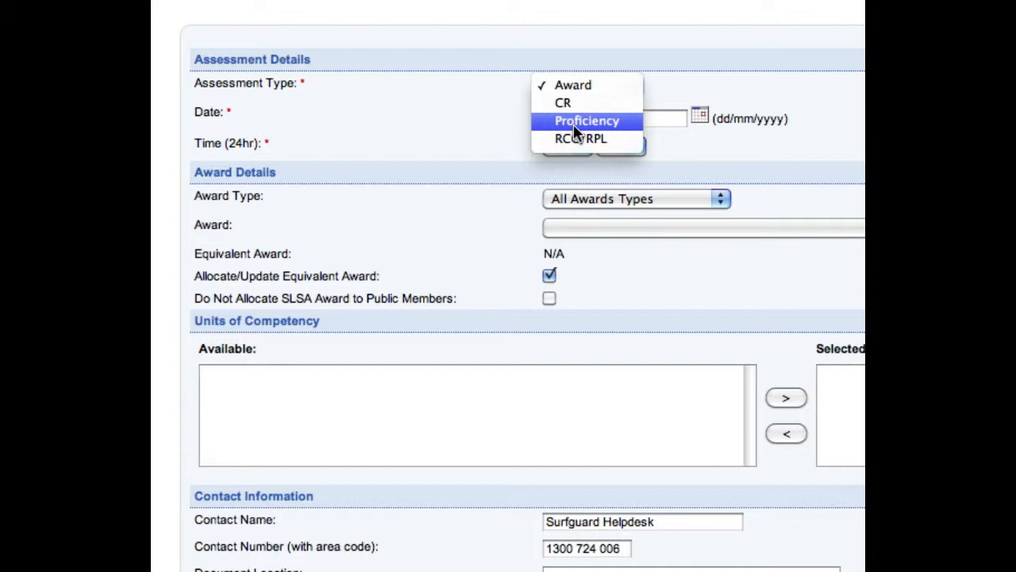
mouse_move(799, 101)
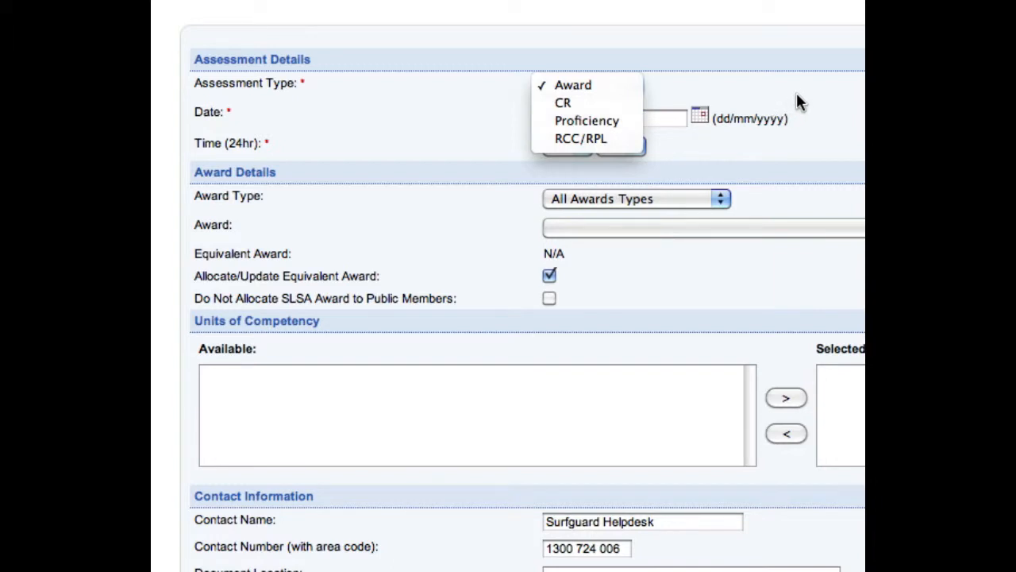
left_click(572, 85)
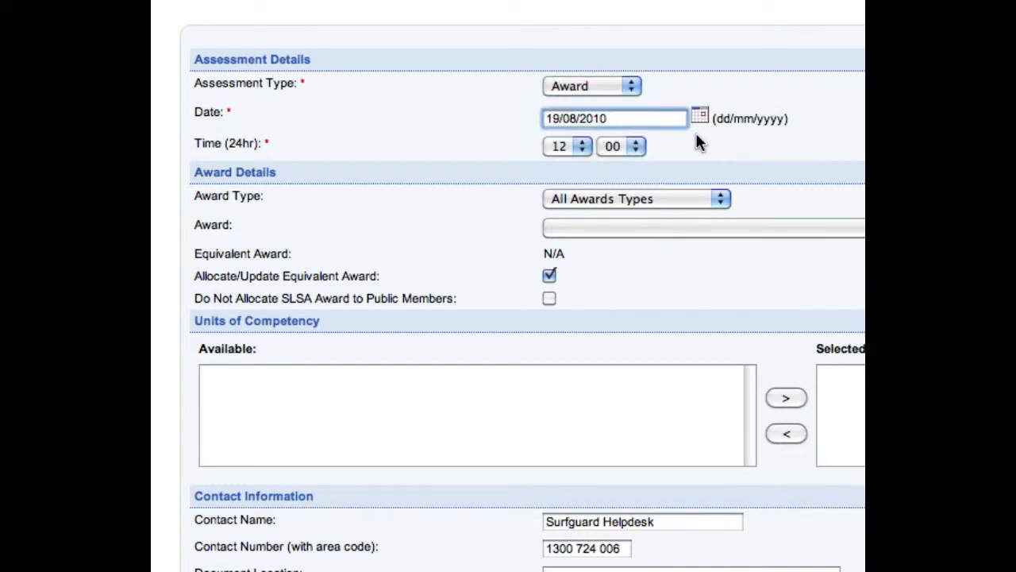
mouse_move(573, 169)
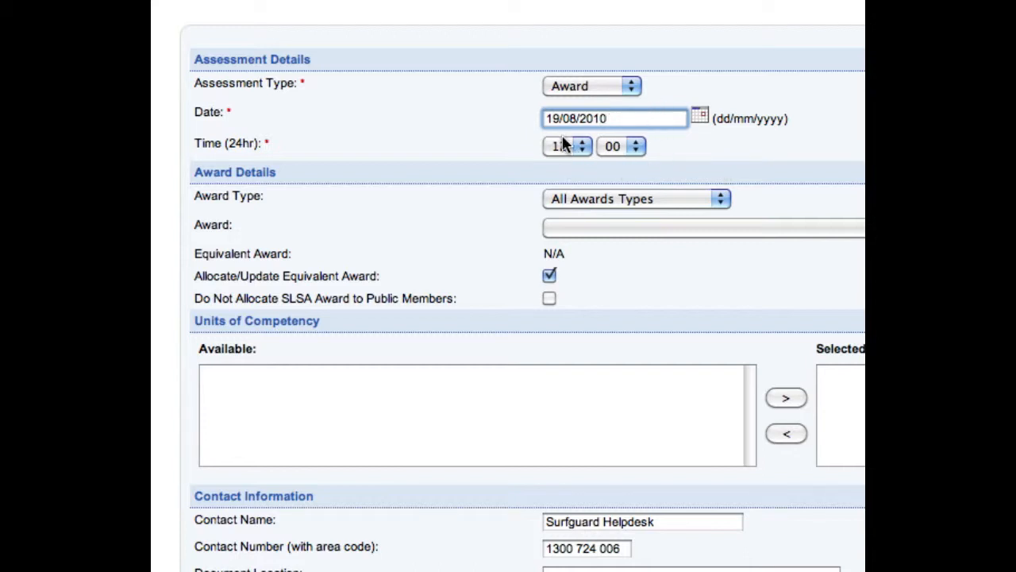
left_click(582, 142)
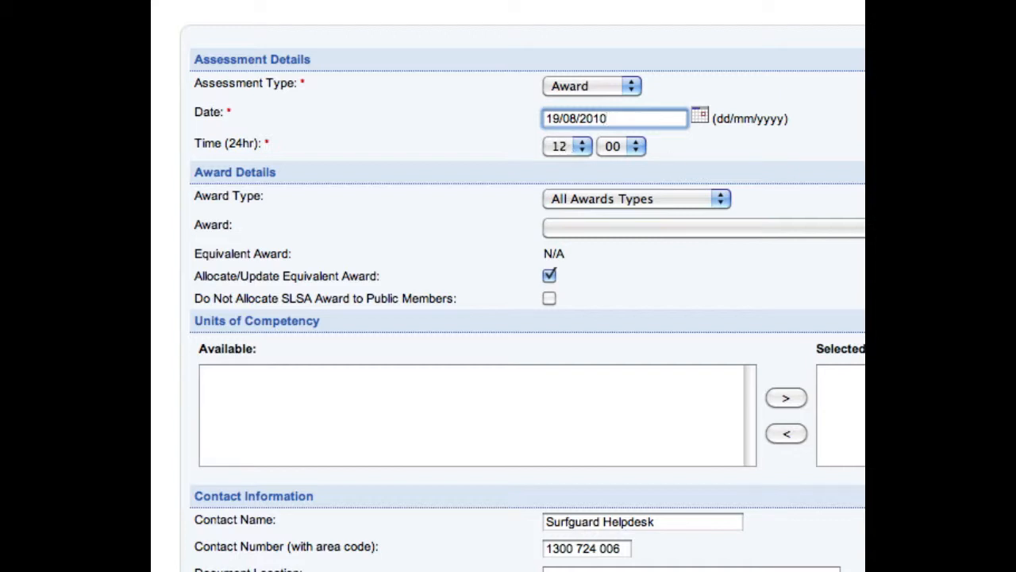
mouse_move(781, 175)
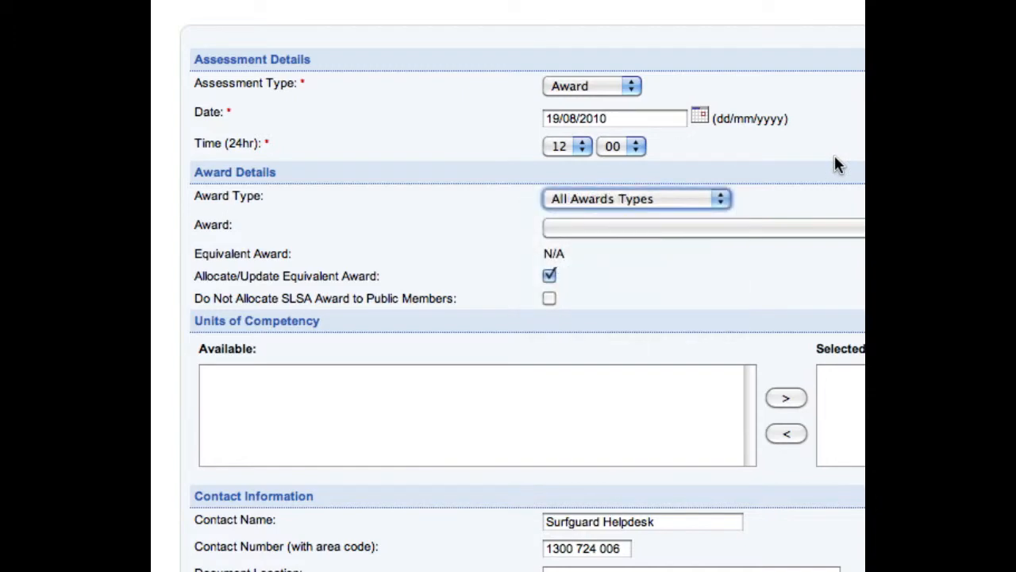
Step: Choose Bronze Medallion from All Awards Types, filling equivalent award and units of competency
left_click(638, 199)
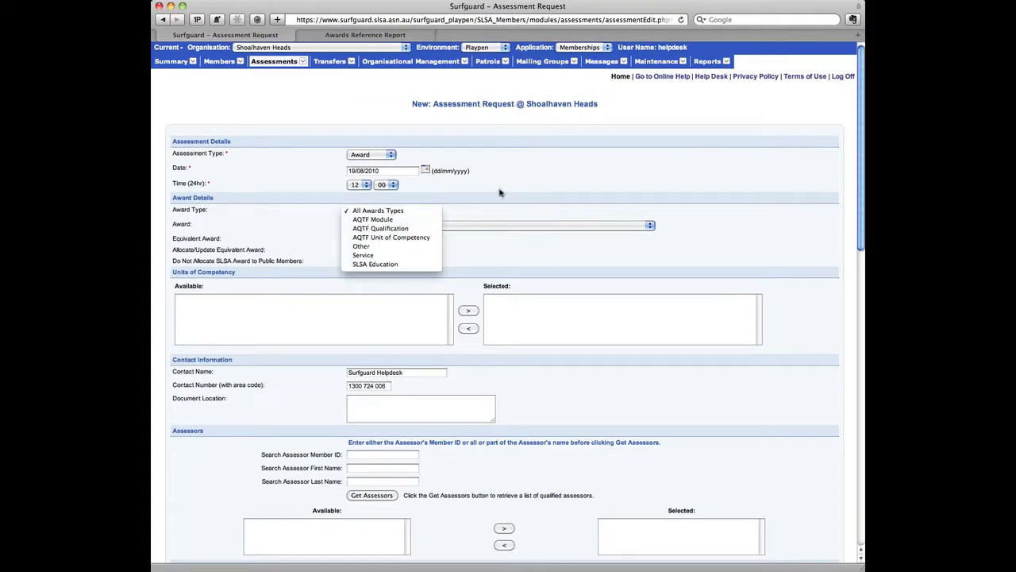
left_click(378, 209)
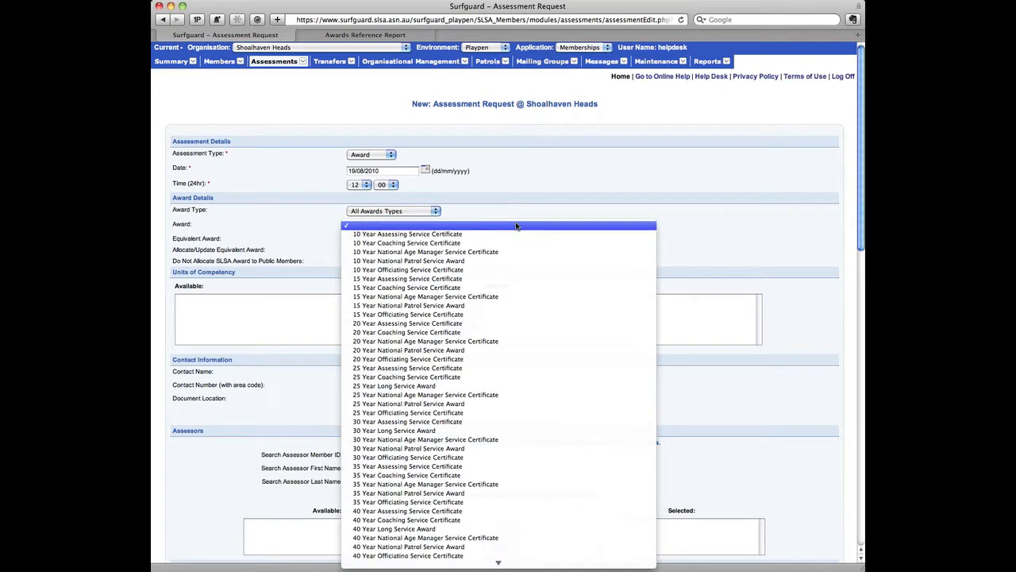
scroll("down", 3)
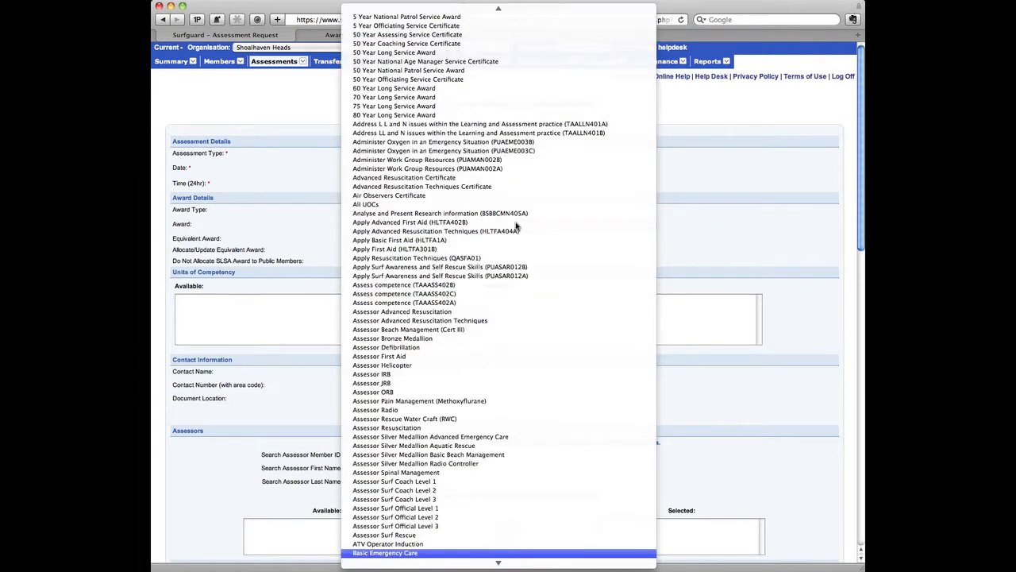
scroll("down", 3)
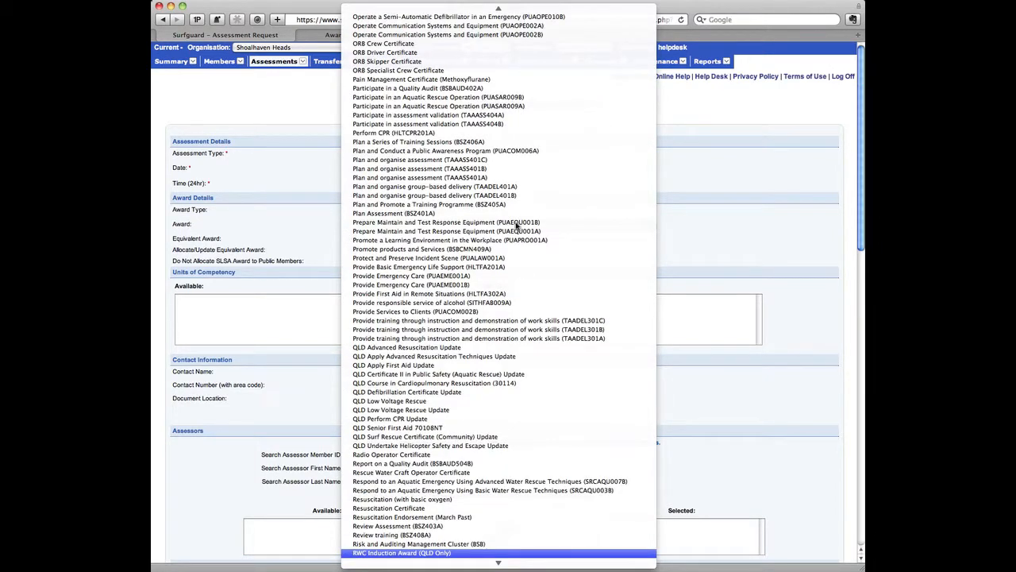
scroll("up", 3)
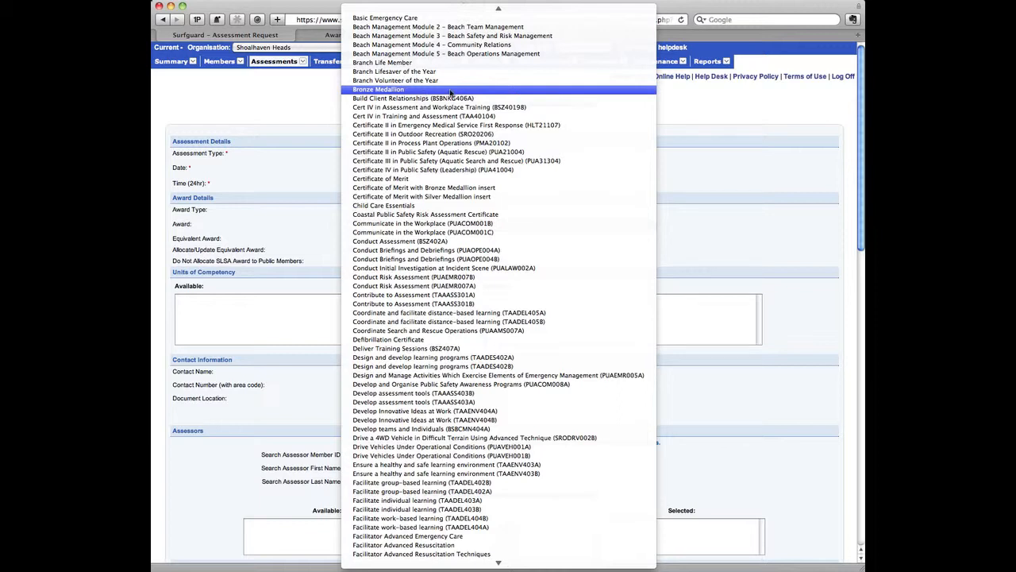
left_click(378, 89)
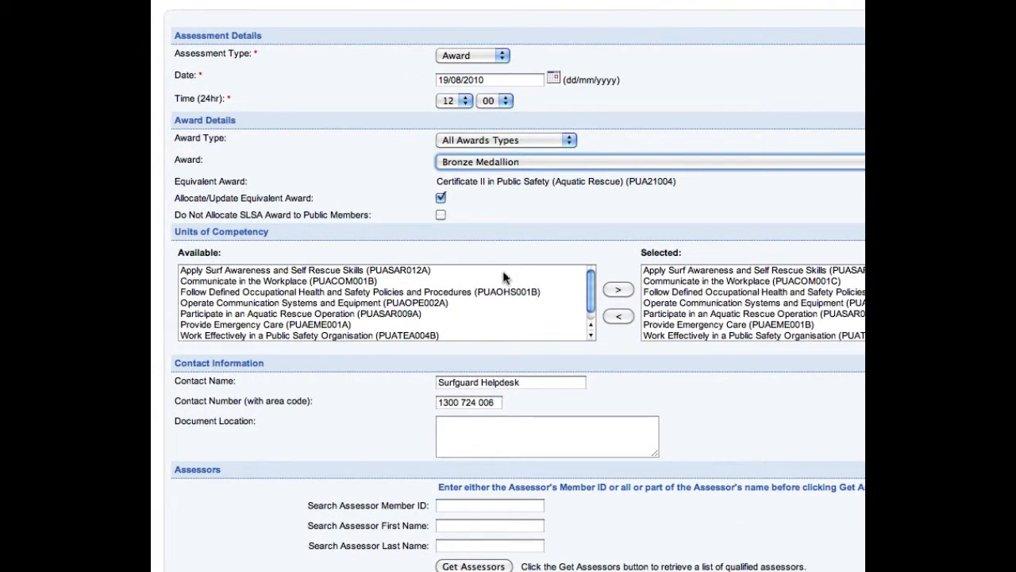
mouse_move(781, 276)
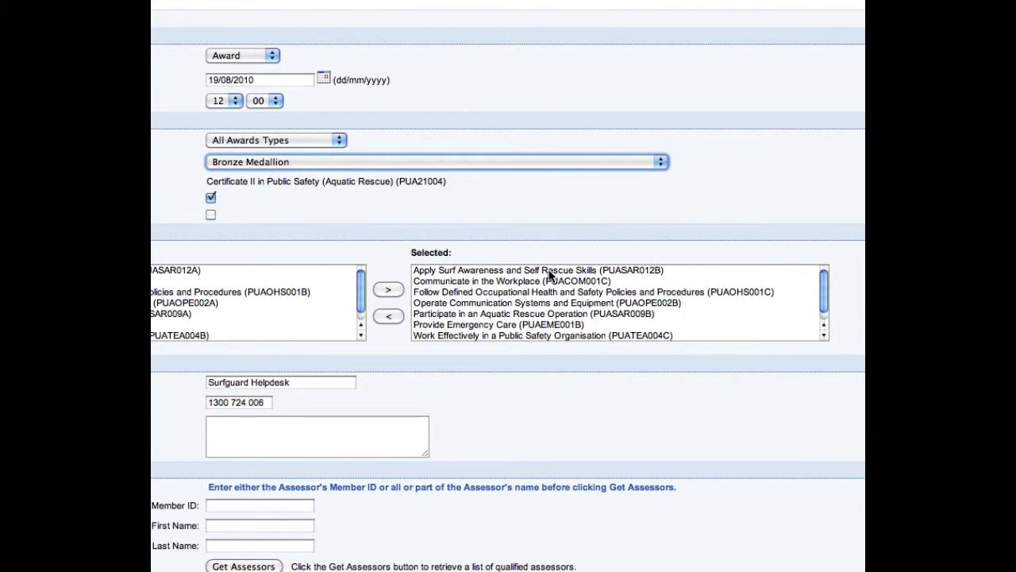
mouse_move(702, 298)
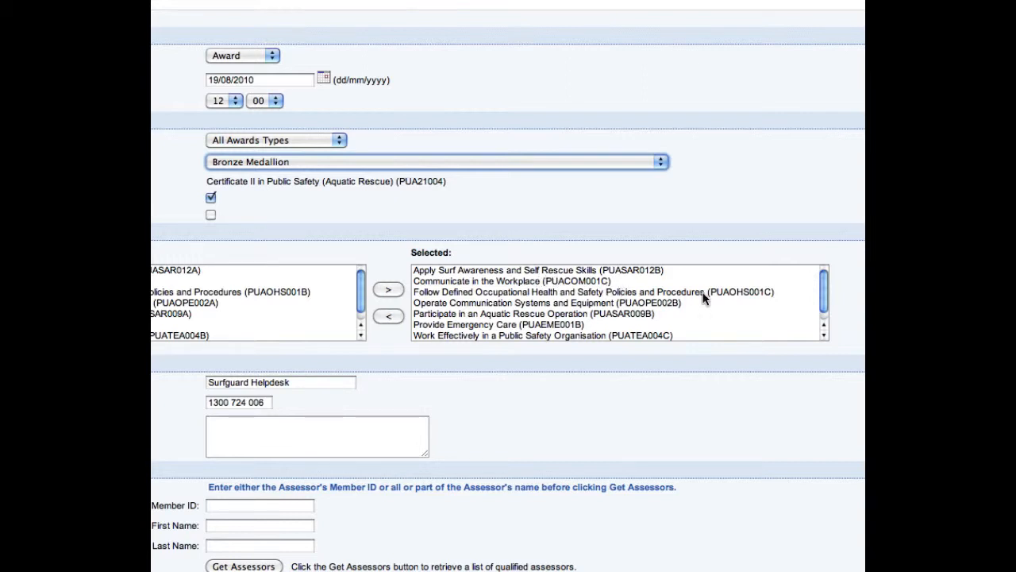
mouse_move(729, 308)
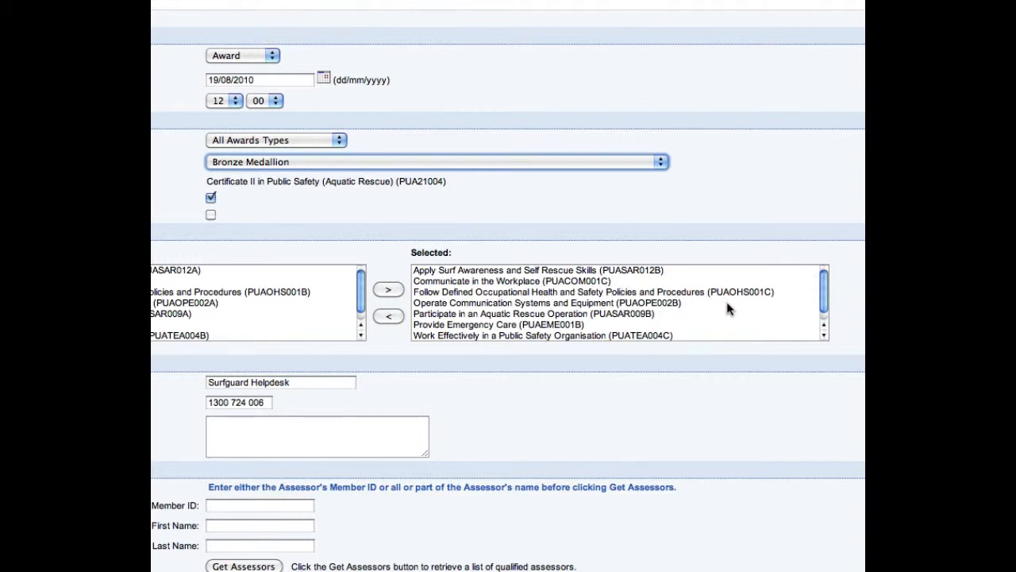
mouse_move(696, 332)
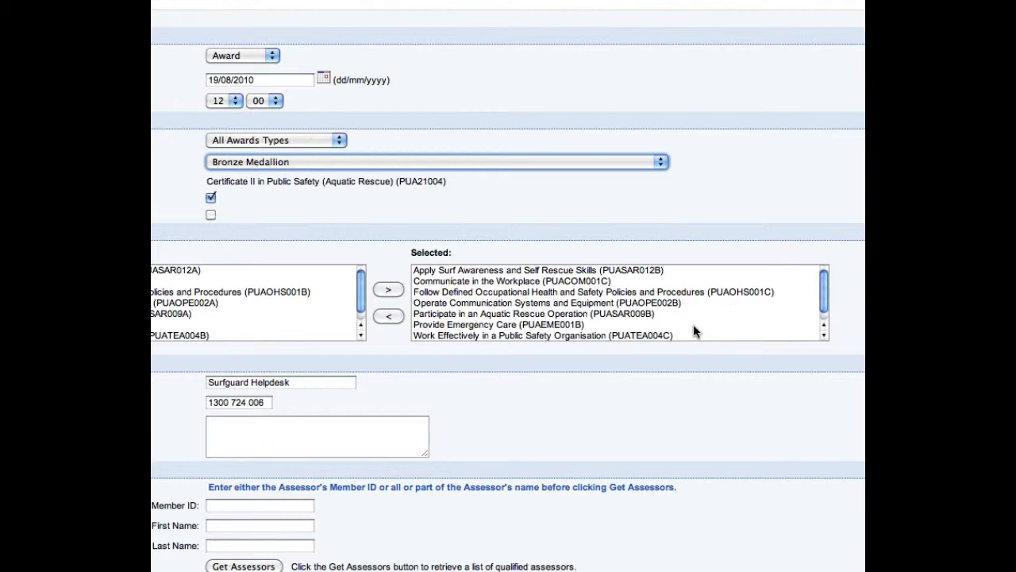
scroll("down", 3)
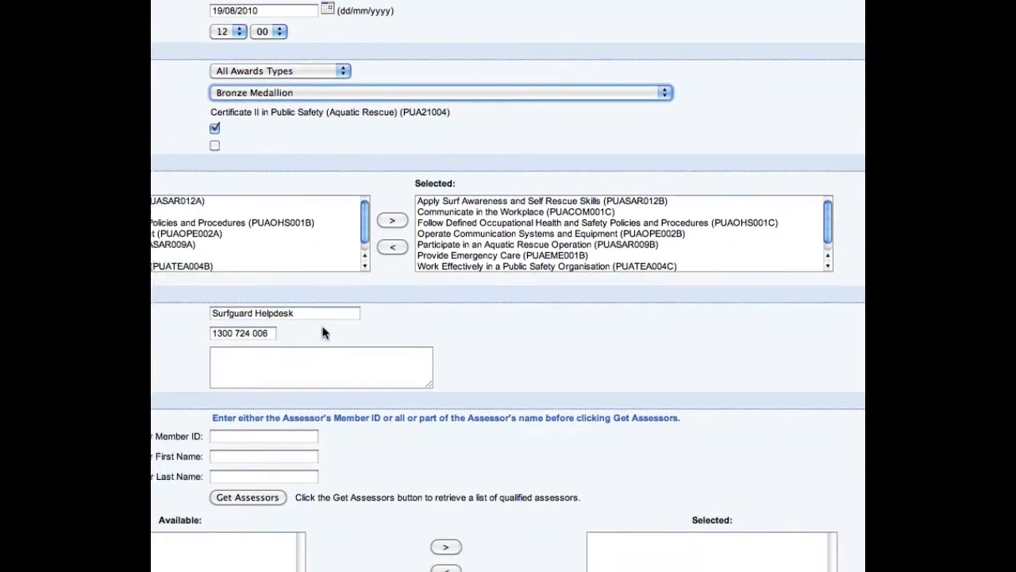
scroll("down", 3)
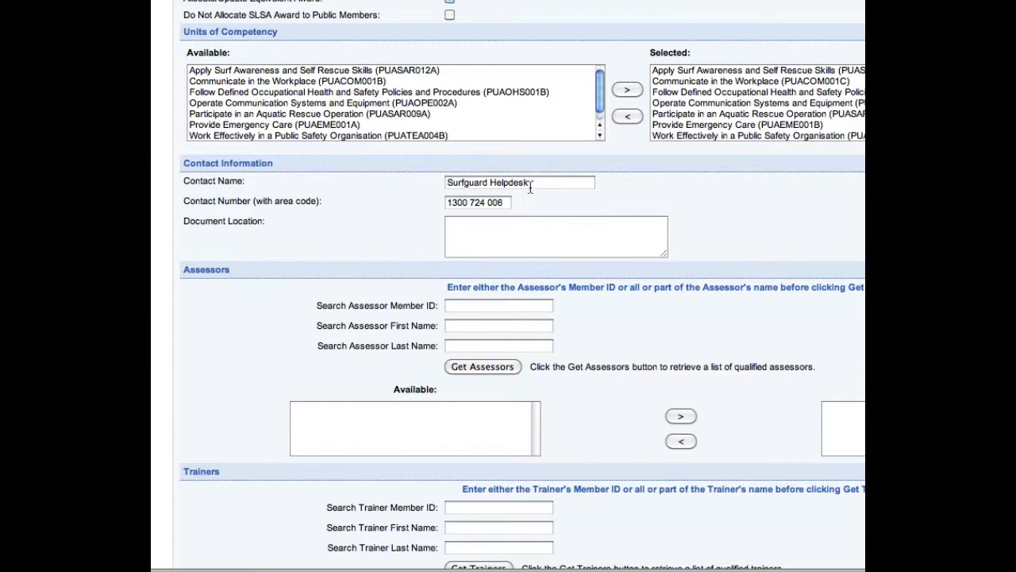
mouse_move(545, 194)
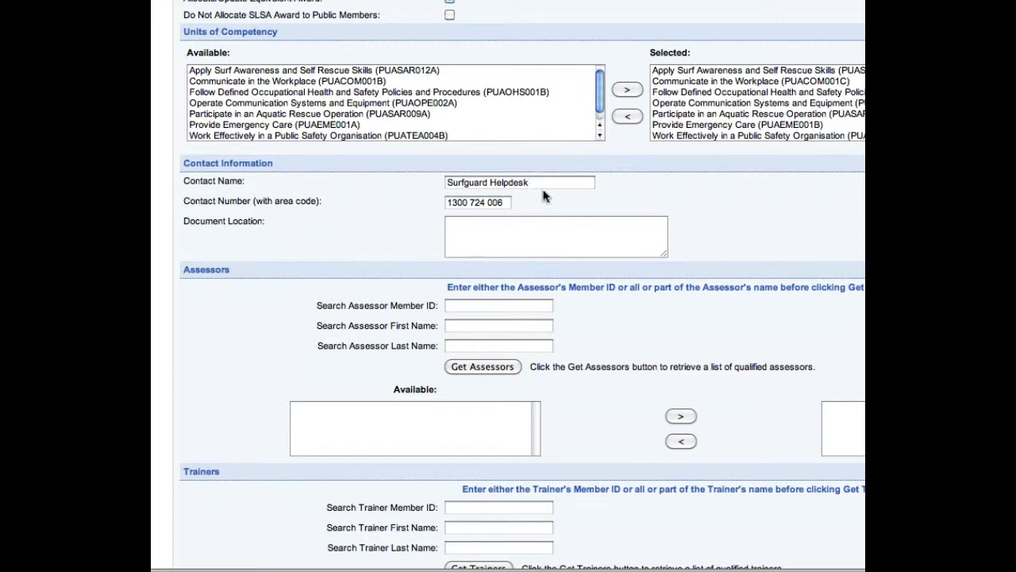
mouse_move(676, 232)
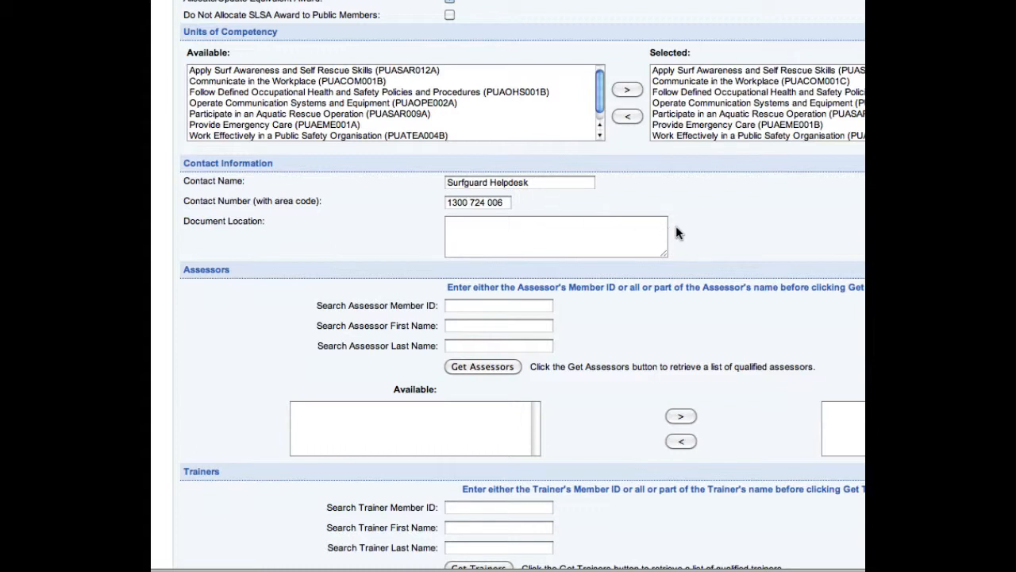
scroll("down", 3)
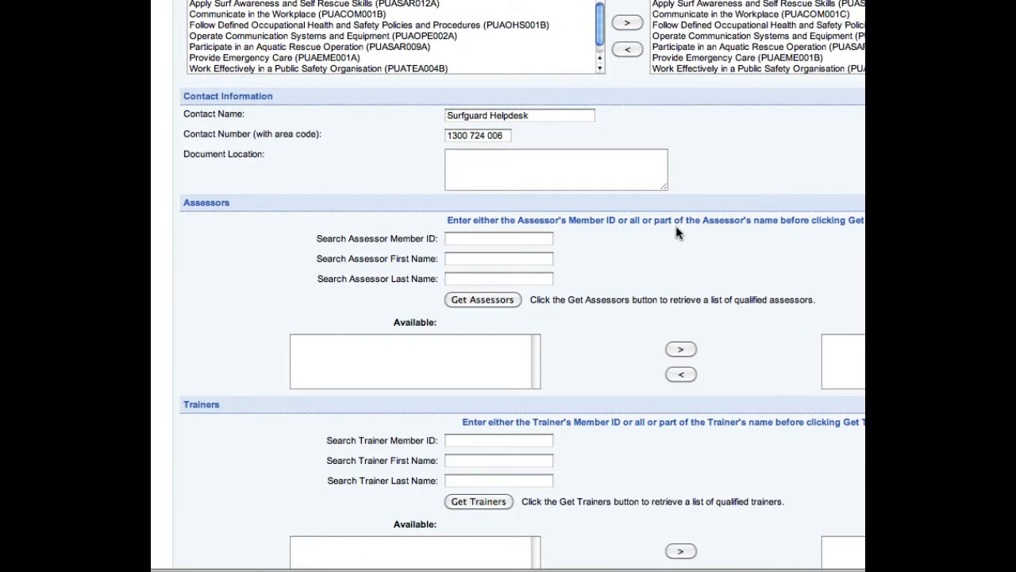
scroll("down", 3)
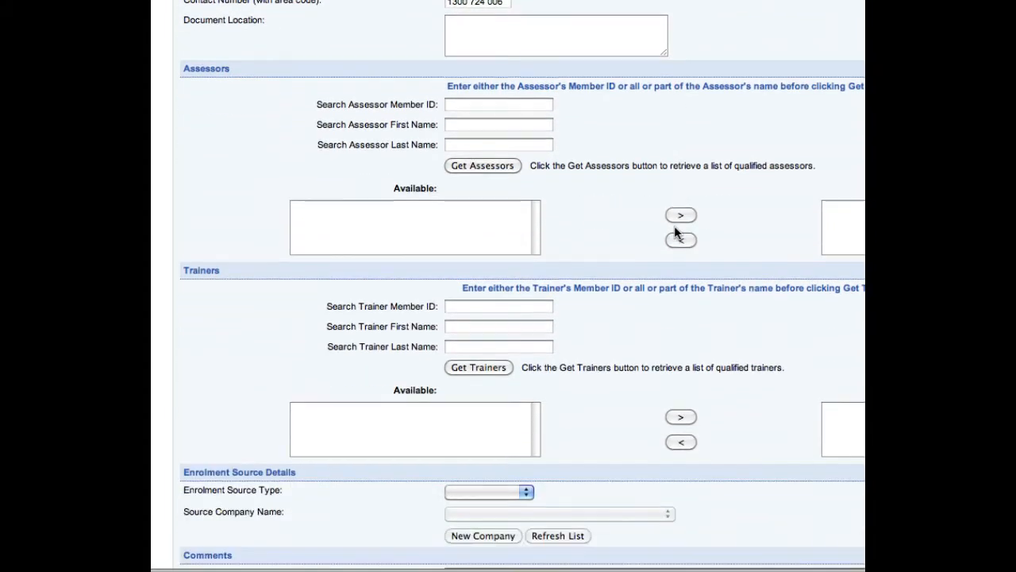
scroll("up", 3)
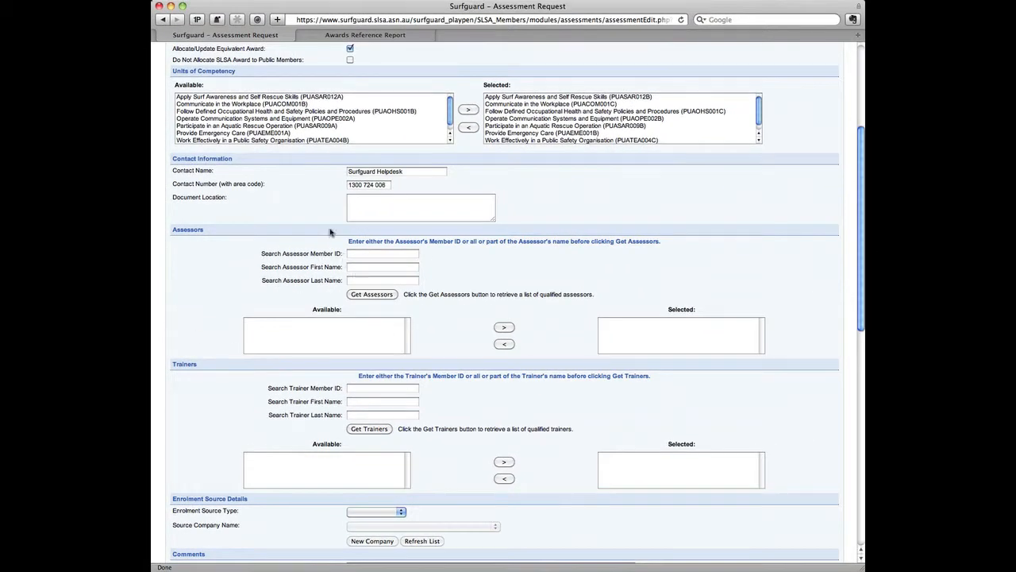
left_click(382, 267)
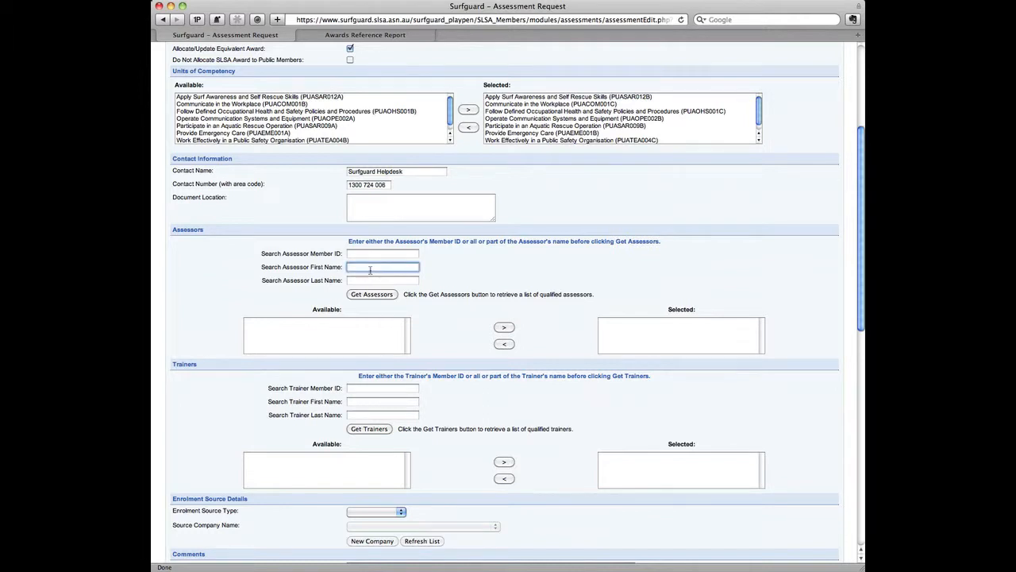
type("Gary")
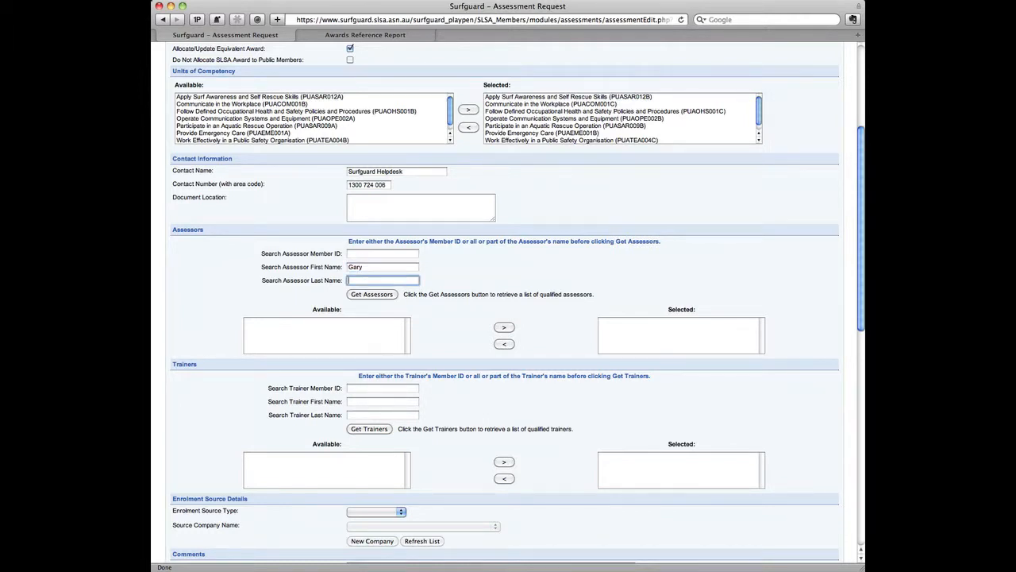
type("Daly")
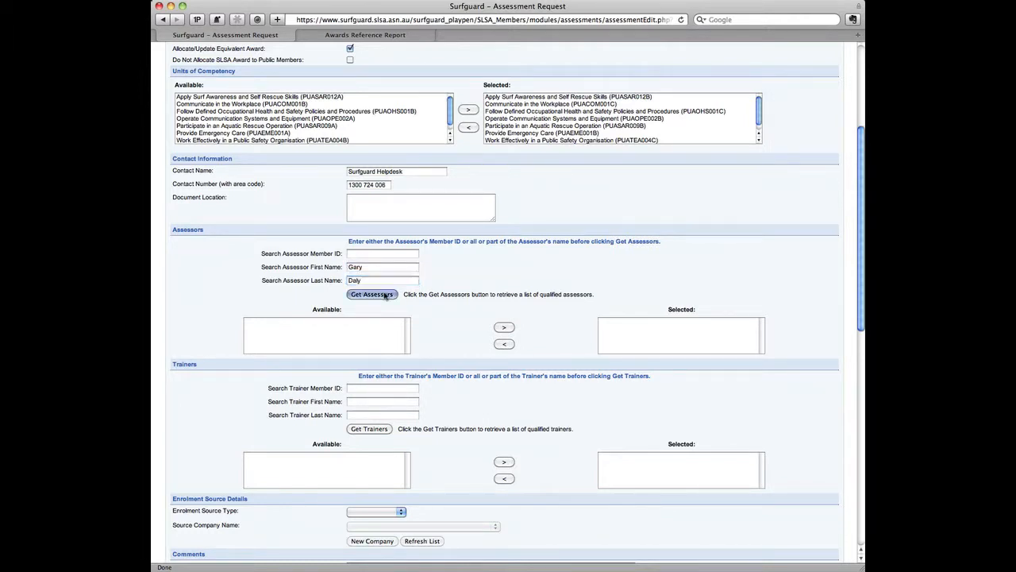
left_click(372, 293)
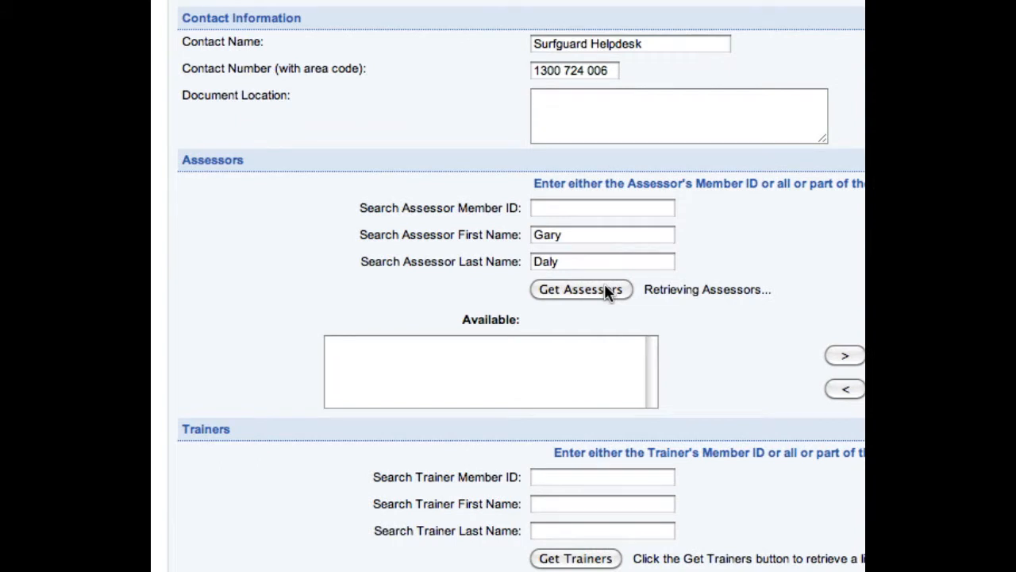
left_click(581, 289)
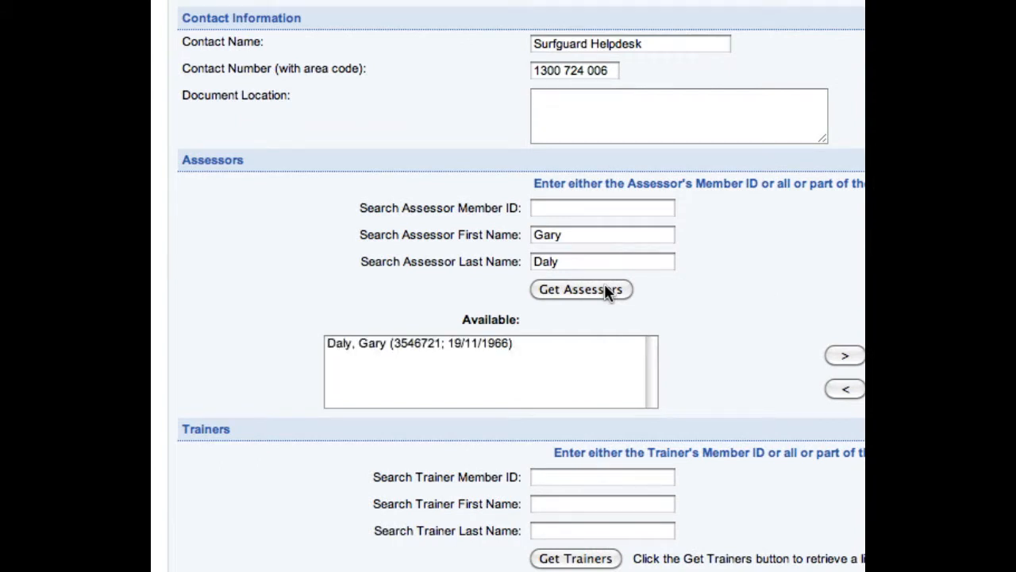
left_click(489, 357)
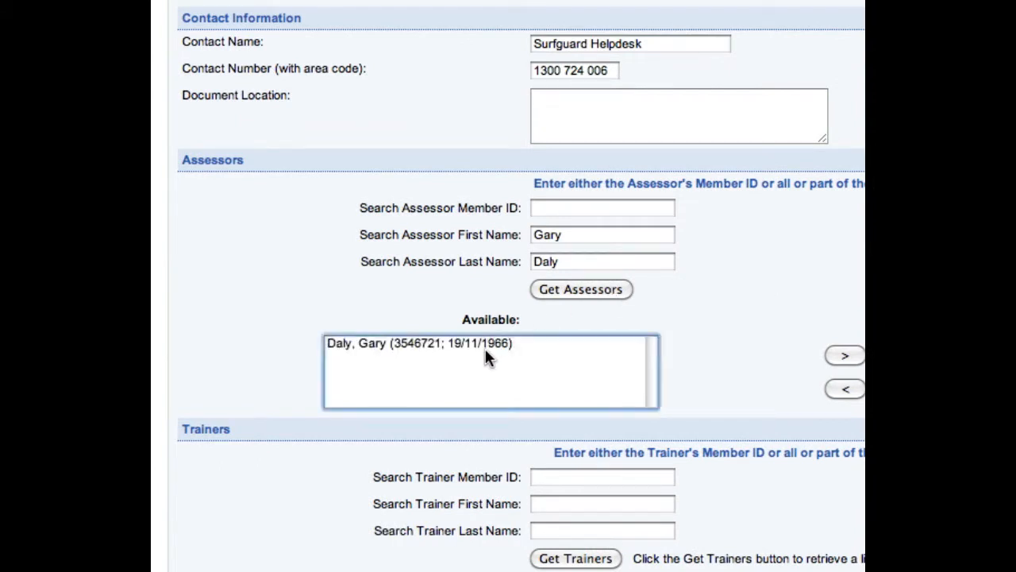
left_click(419, 343)
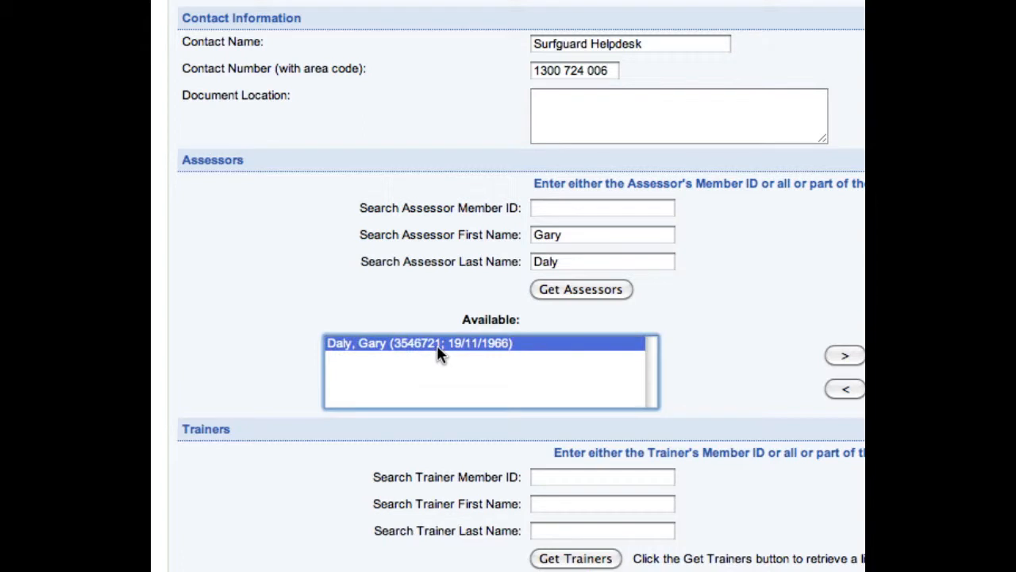
mouse_move(860, 362)
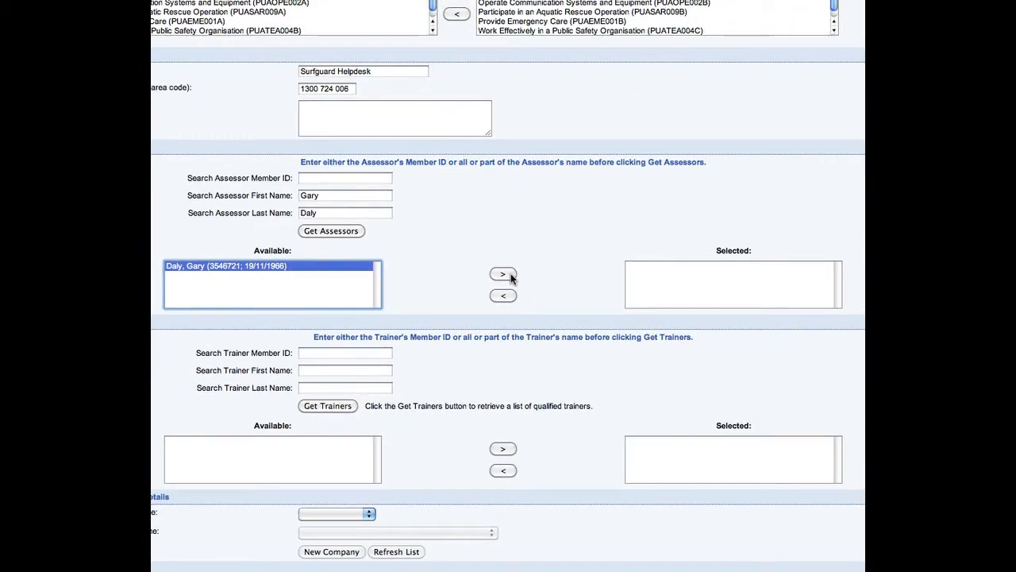
left_click(501, 273)
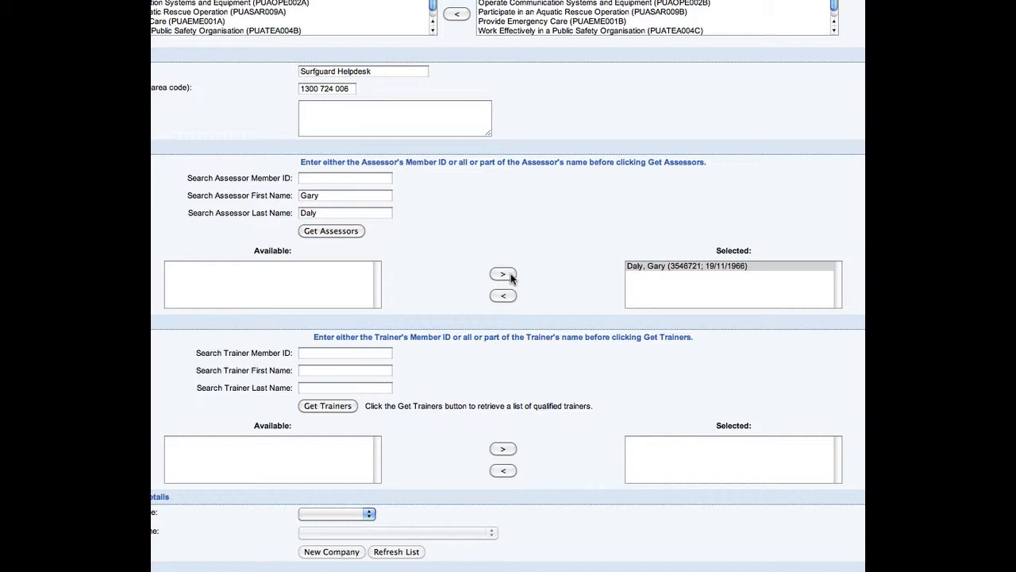
mouse_move(273, 276)
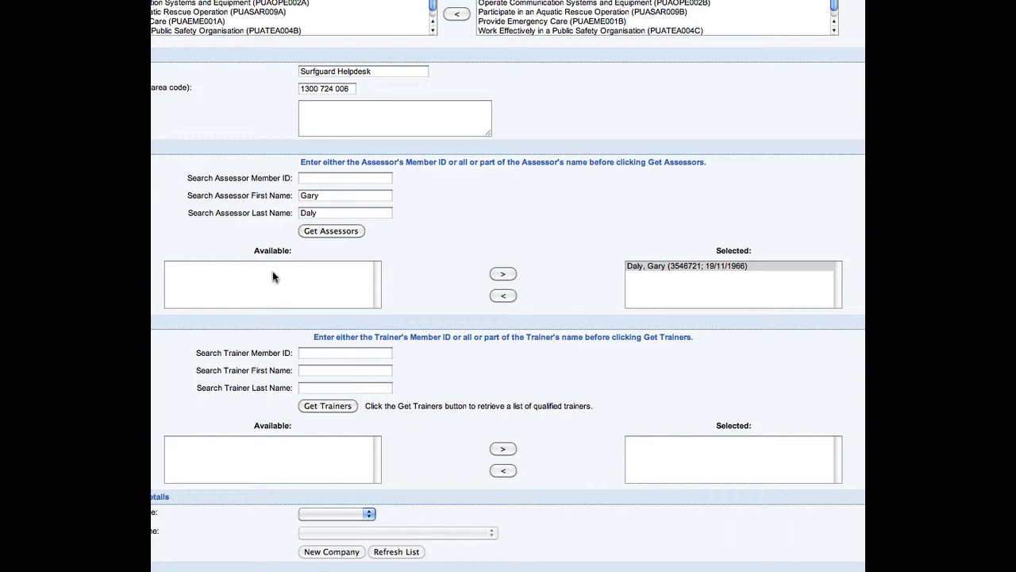
mouse_move(701, 277)
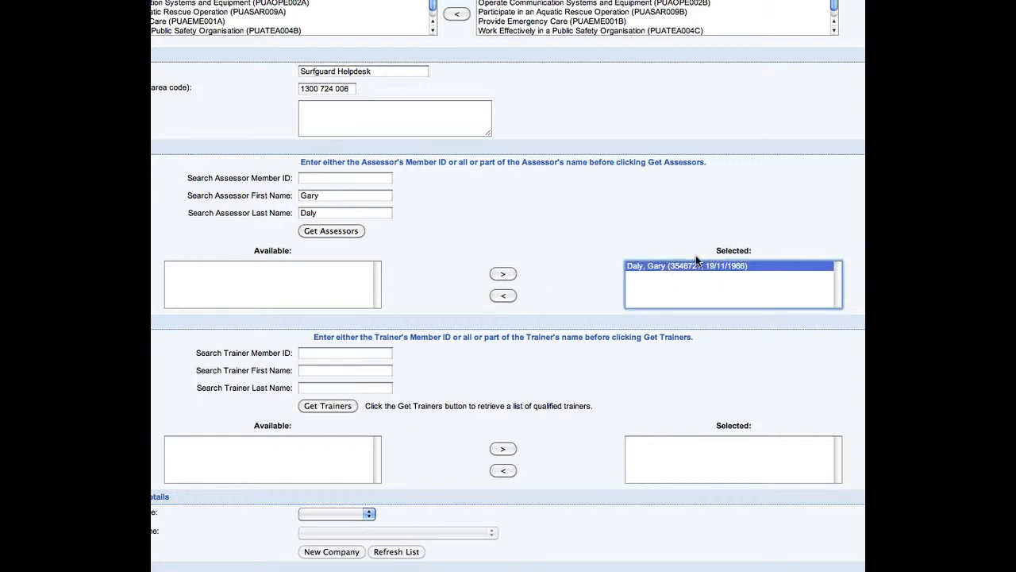
scroll("down", 3)
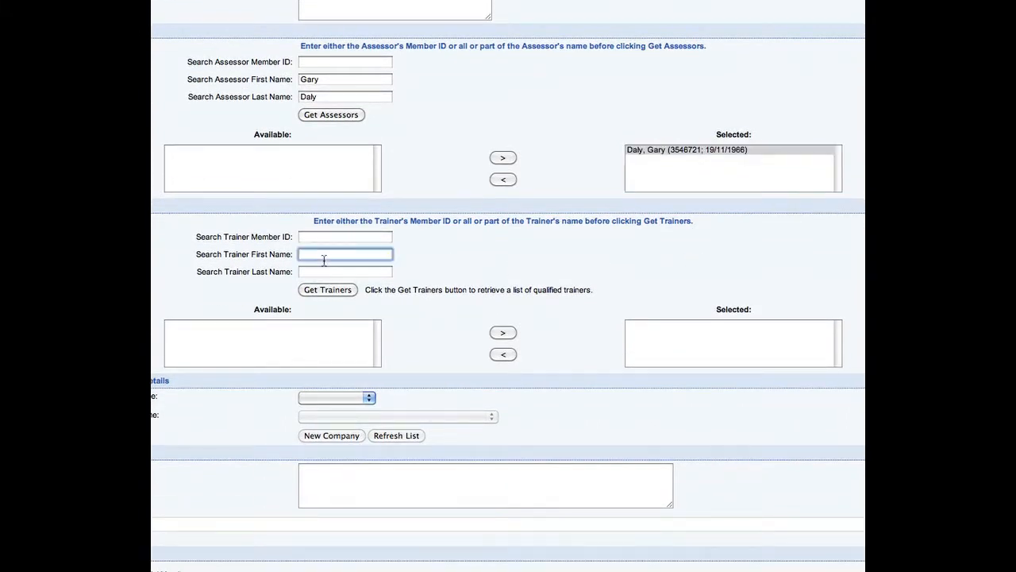
type("Tony")
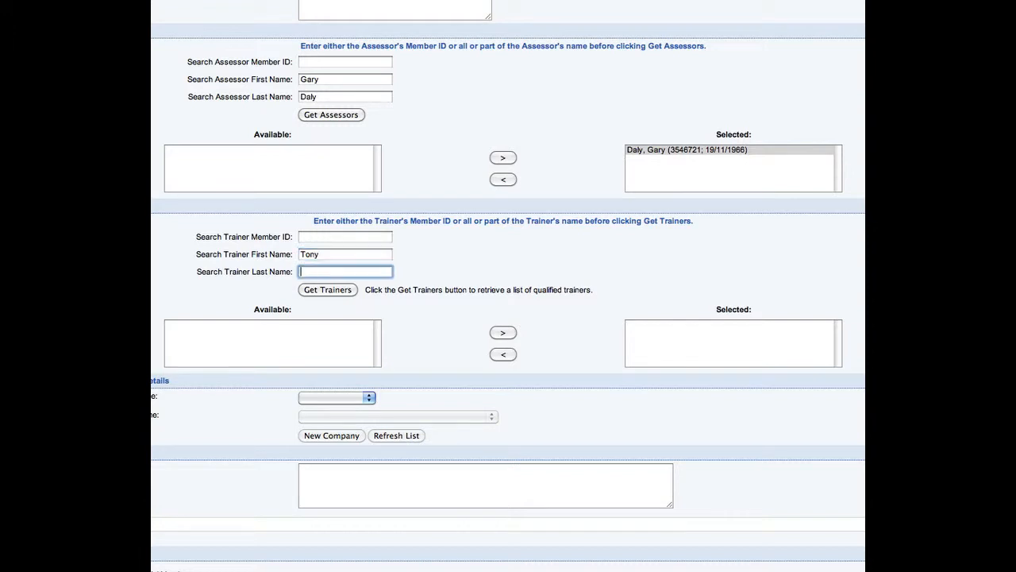
type("Daly")
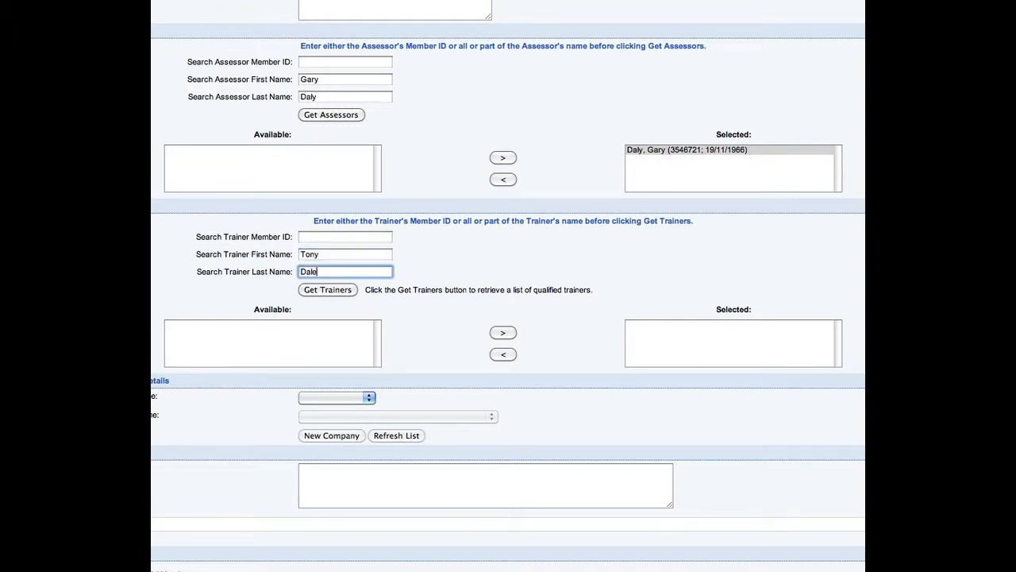
left_click(327, 289)
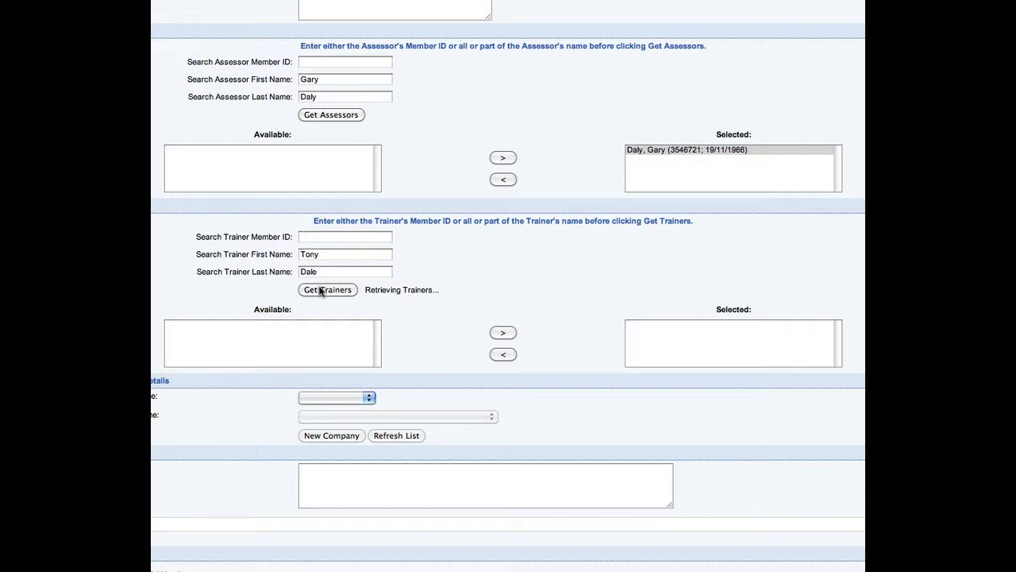
mouse_move(245, 328)
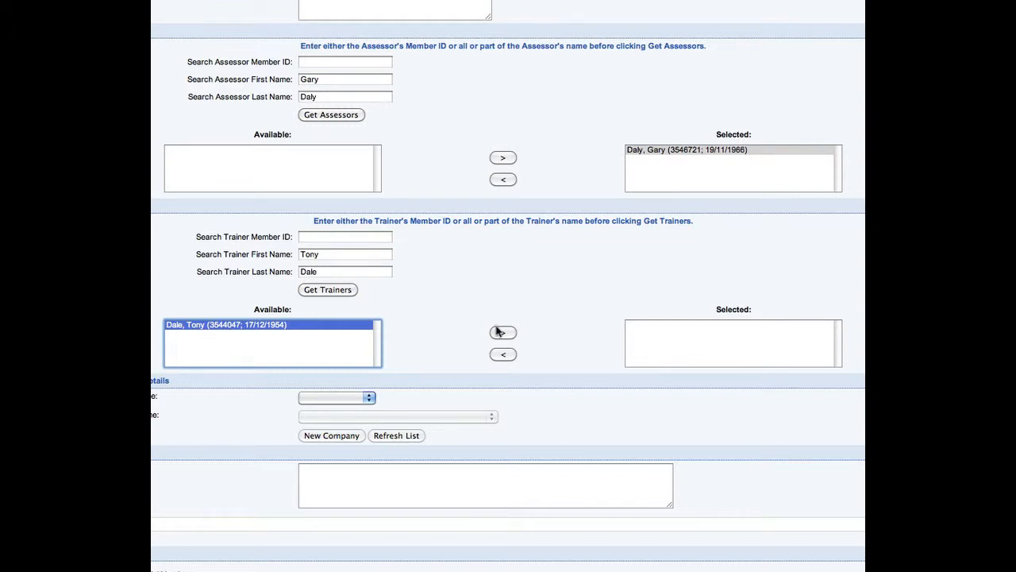
left_click(501, 332)
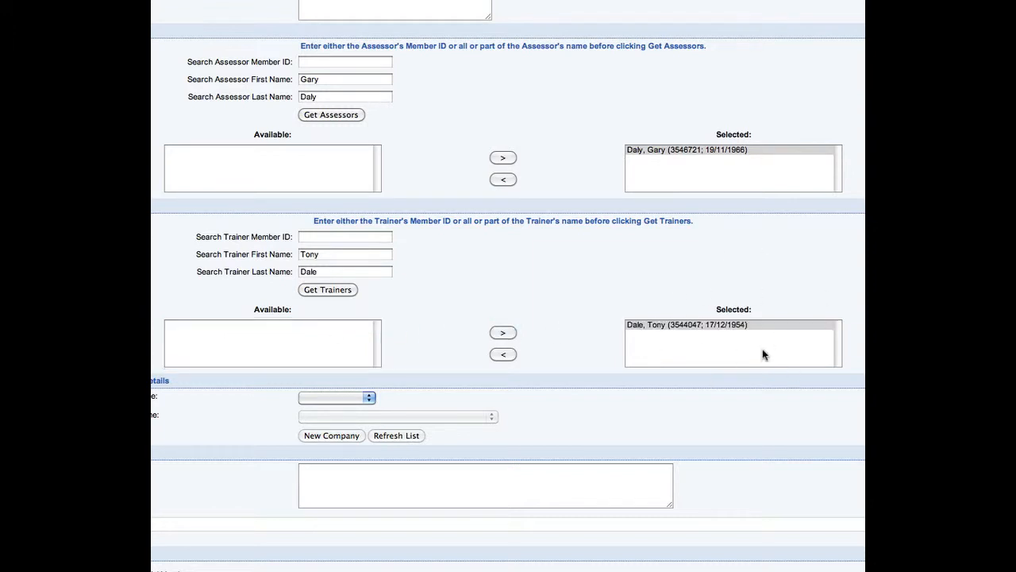
mouse_move(775, 365)
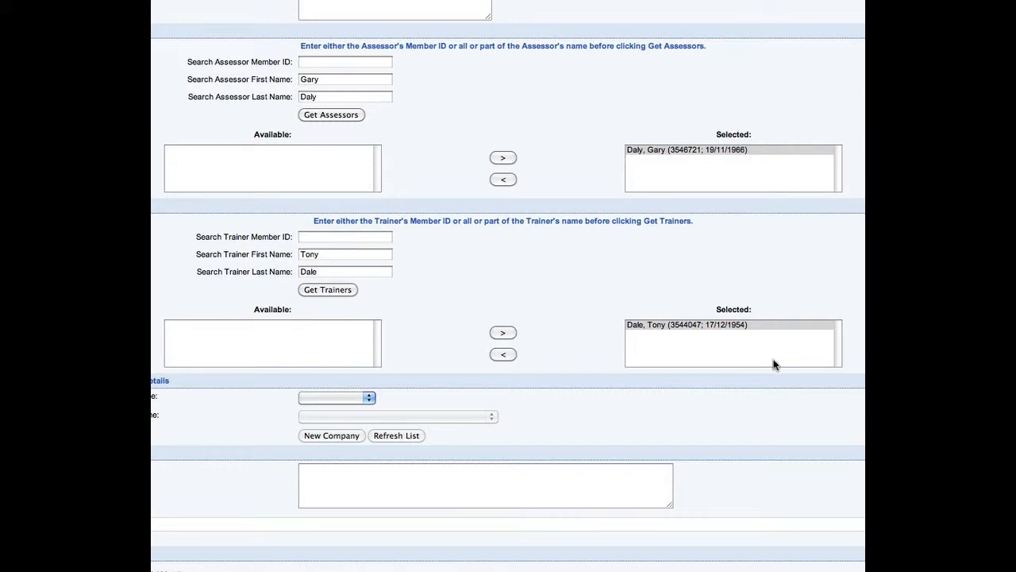
scroll("down", 3)
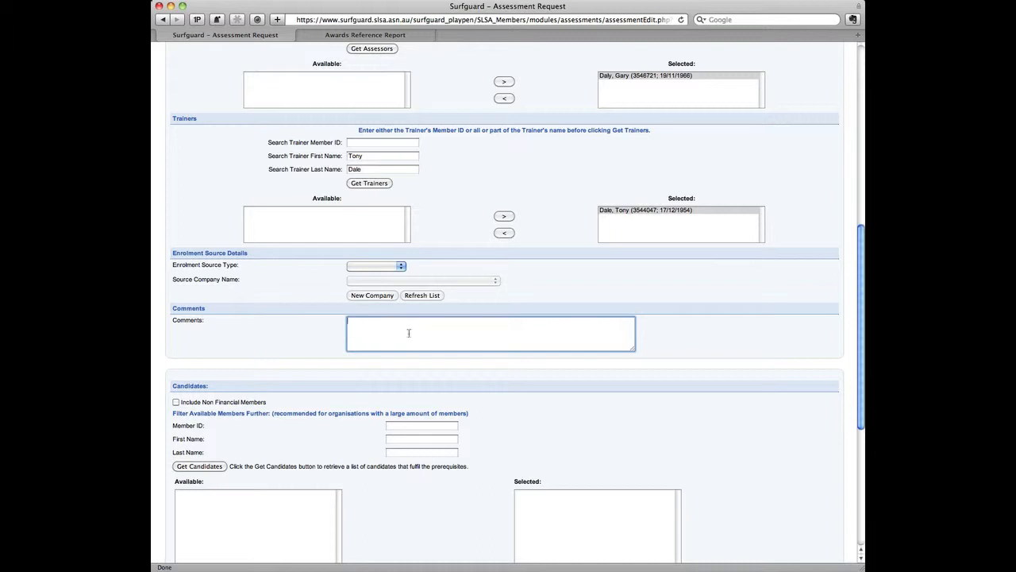
scroll("down", 3)
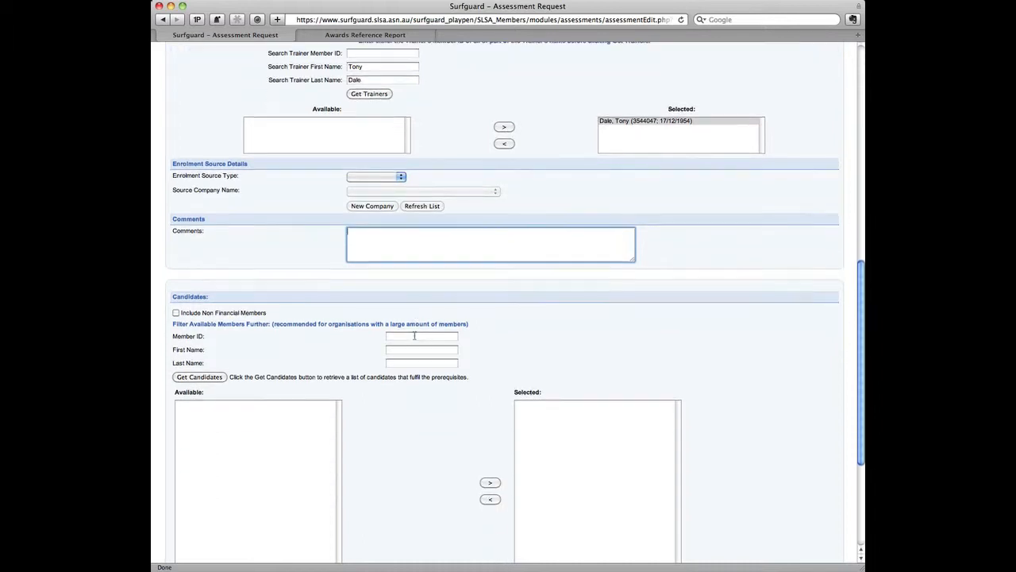
scroll("down", 3)
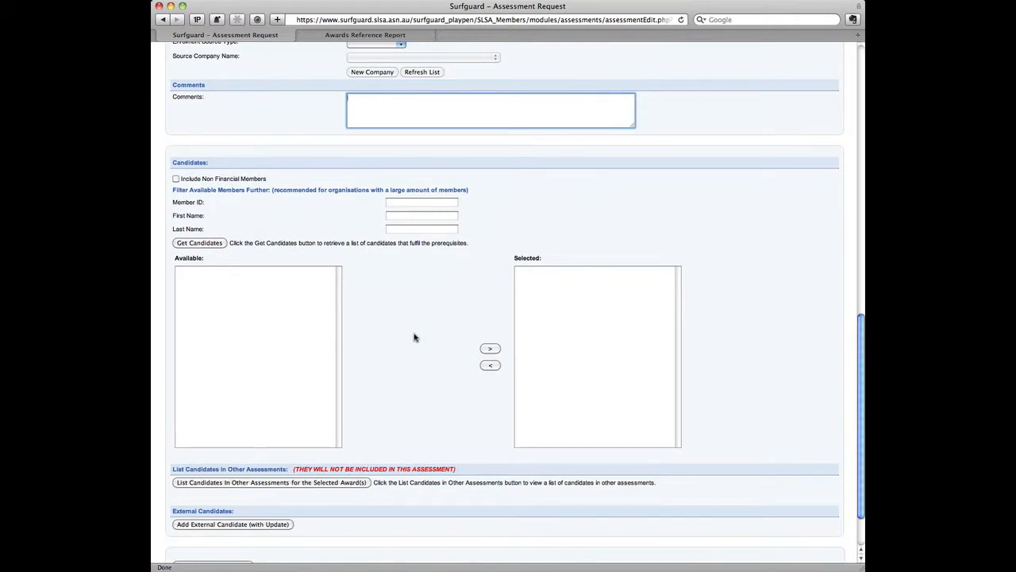
mouse_move(193, 183)
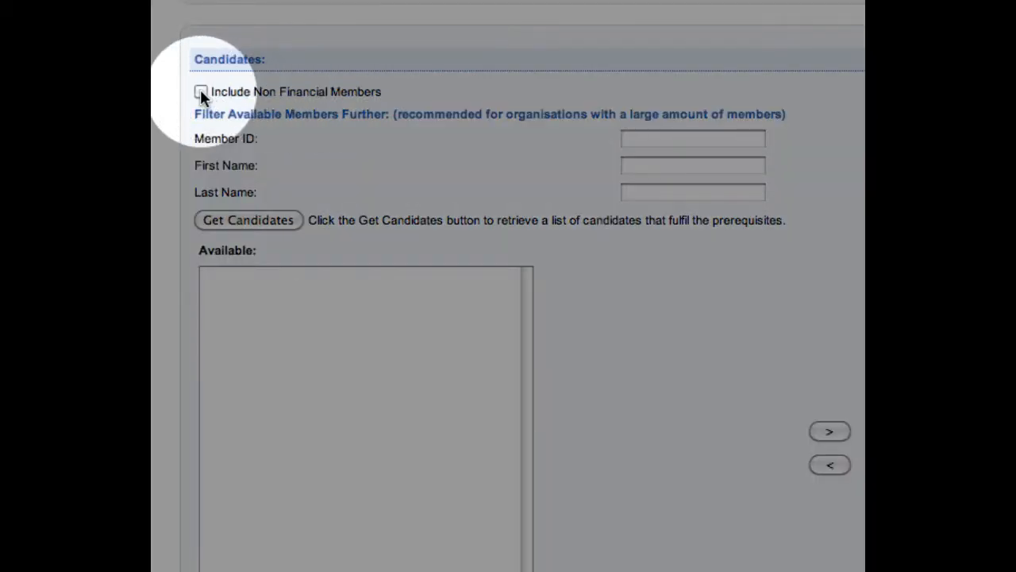
Step: Search candidates with surname Howard, including non-financial members
left_click(200, 90)
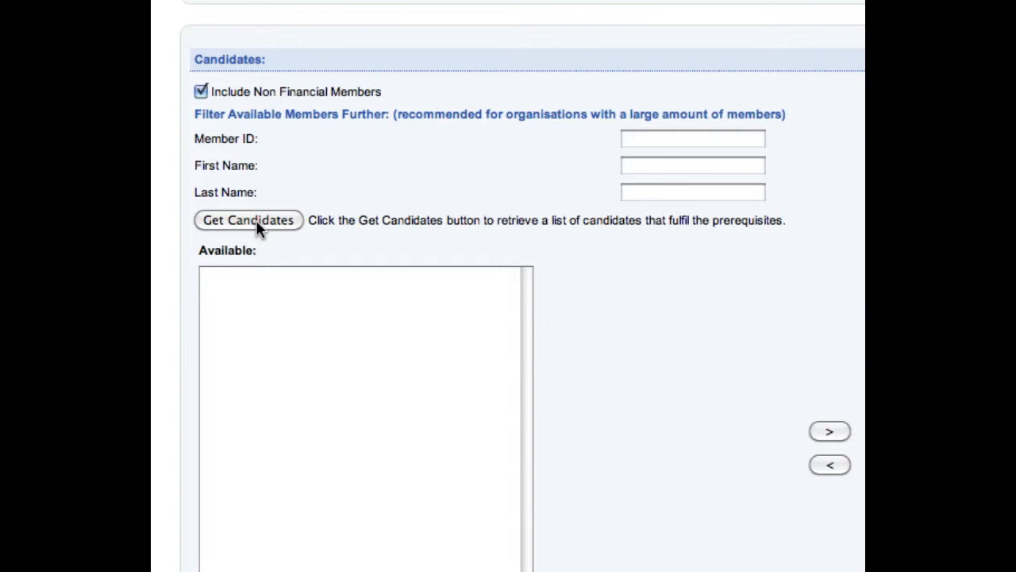
mouse_move(596, 204)
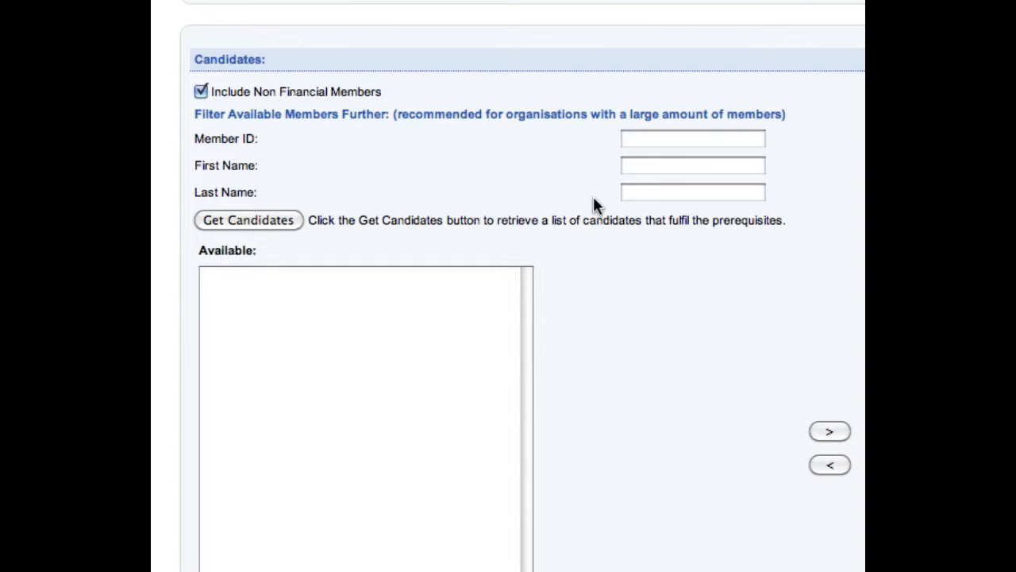
left_click(692, 165)
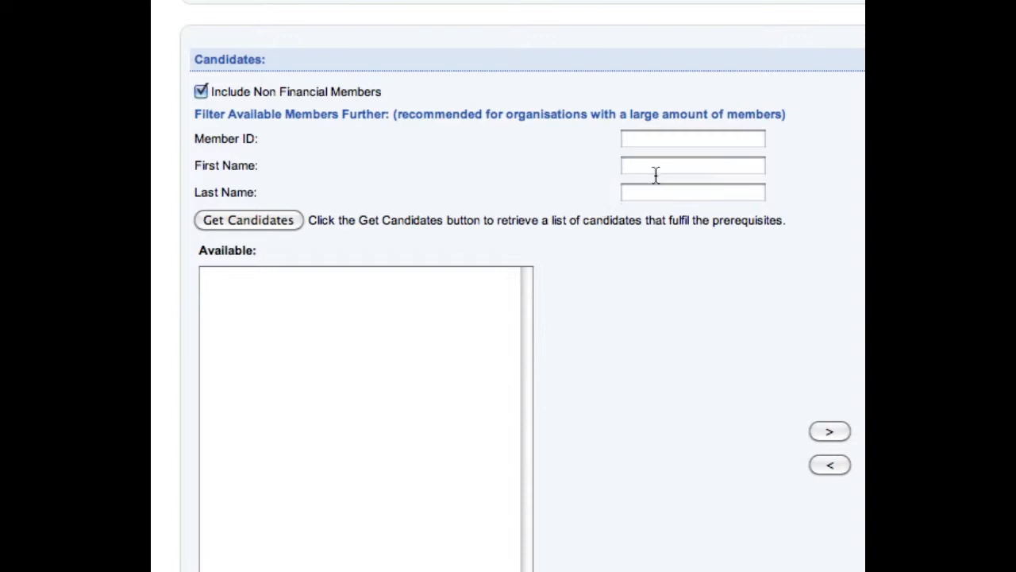
left_click(692, 192)
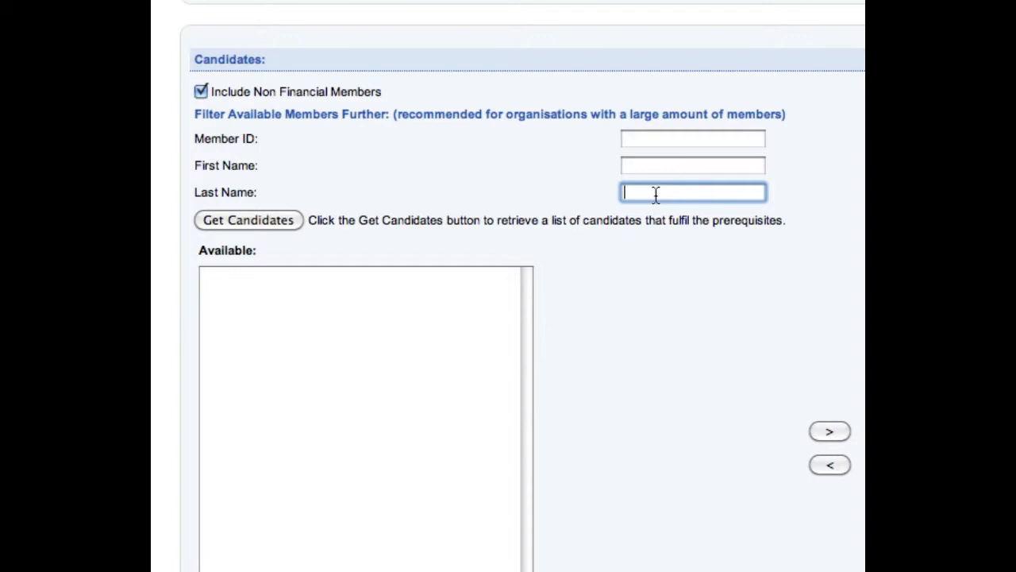
type("Howard")
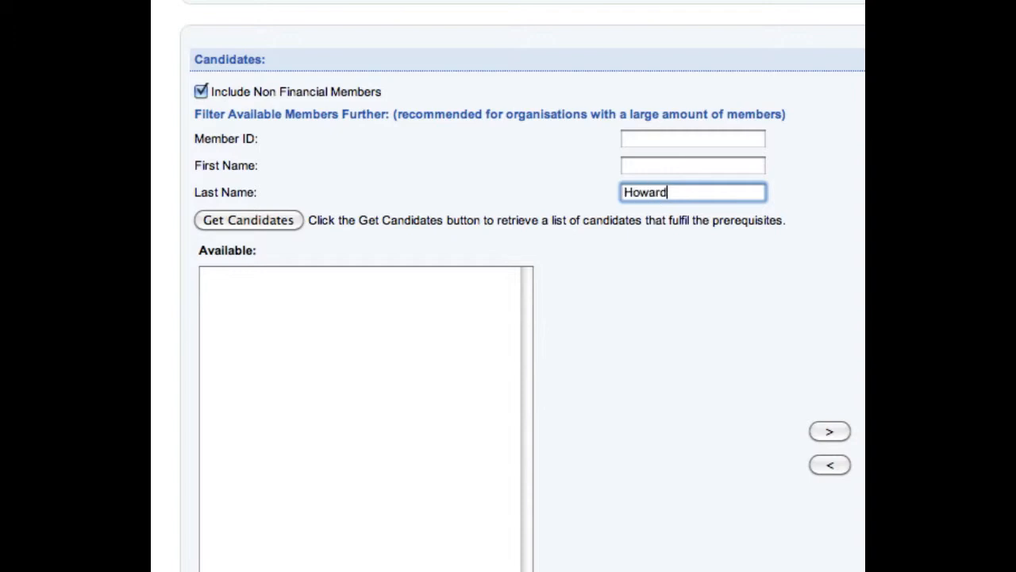
mouse_move(276, 231)
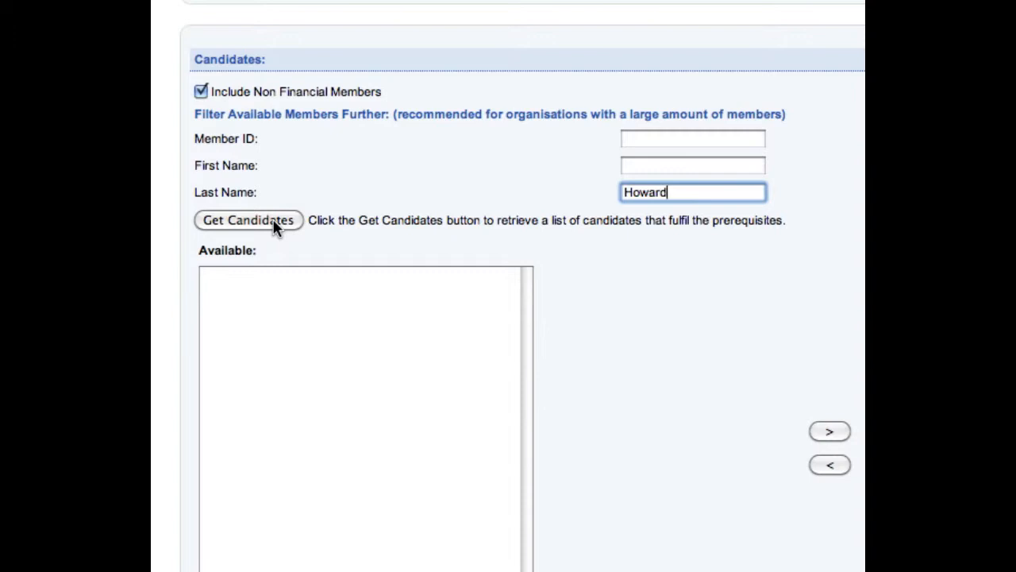
left_click(248, 219)
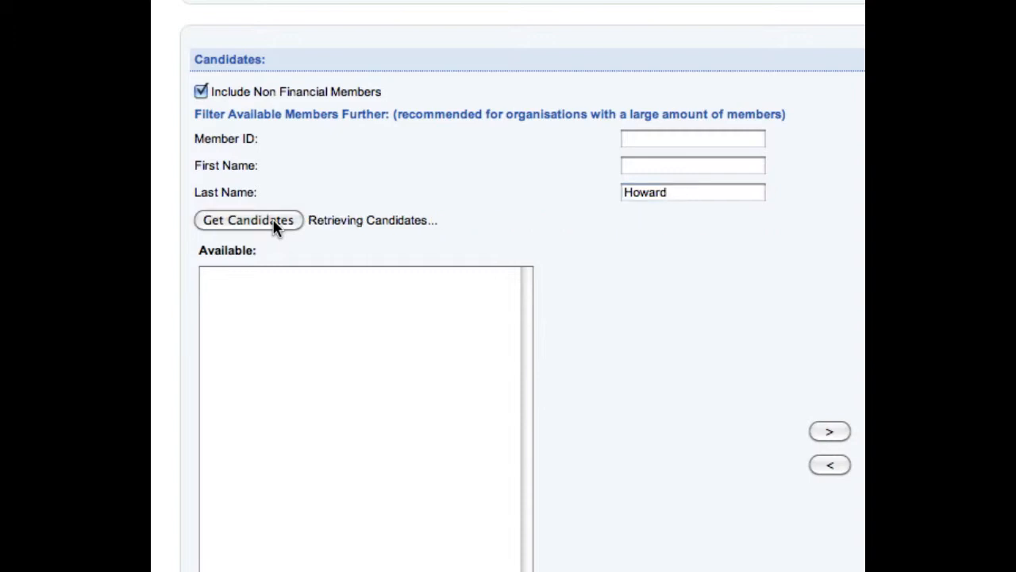
left_click(247, 219)
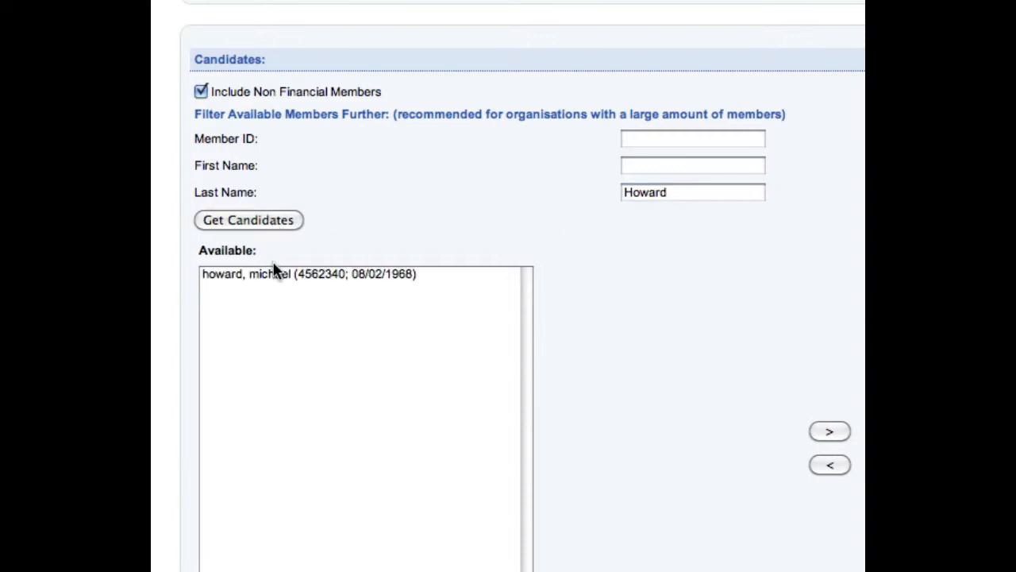
Step: Move the returned Howard member into the selected candidates
left_click(305, 273)
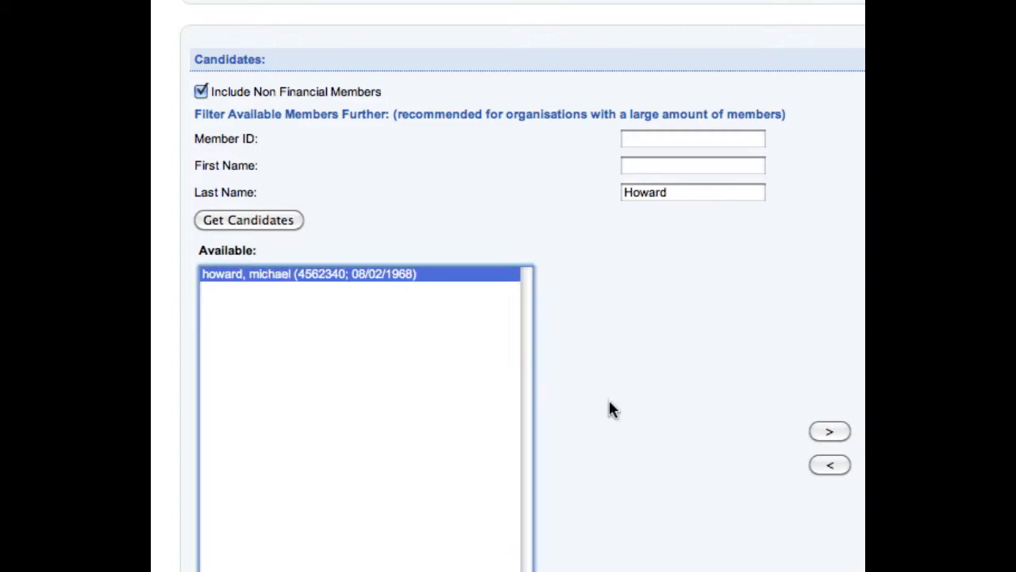
left_click(829, 432)
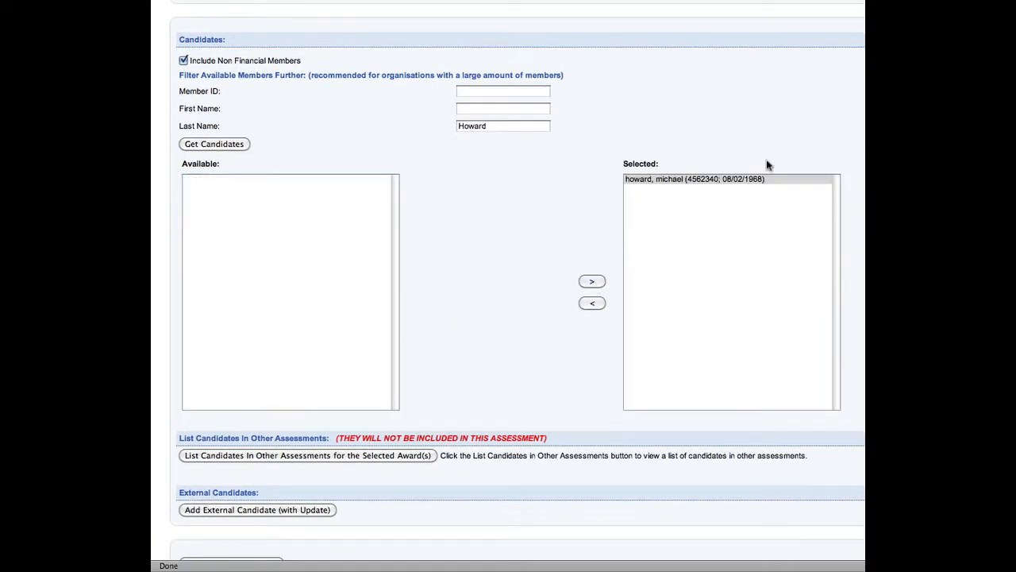
mouse_move(731, 198)
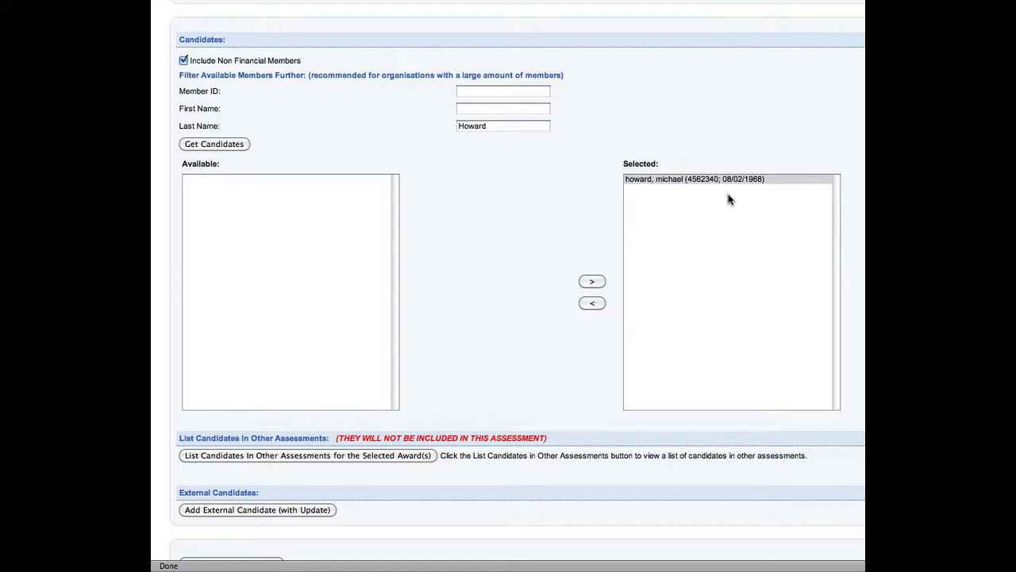
scroll("down", 3)
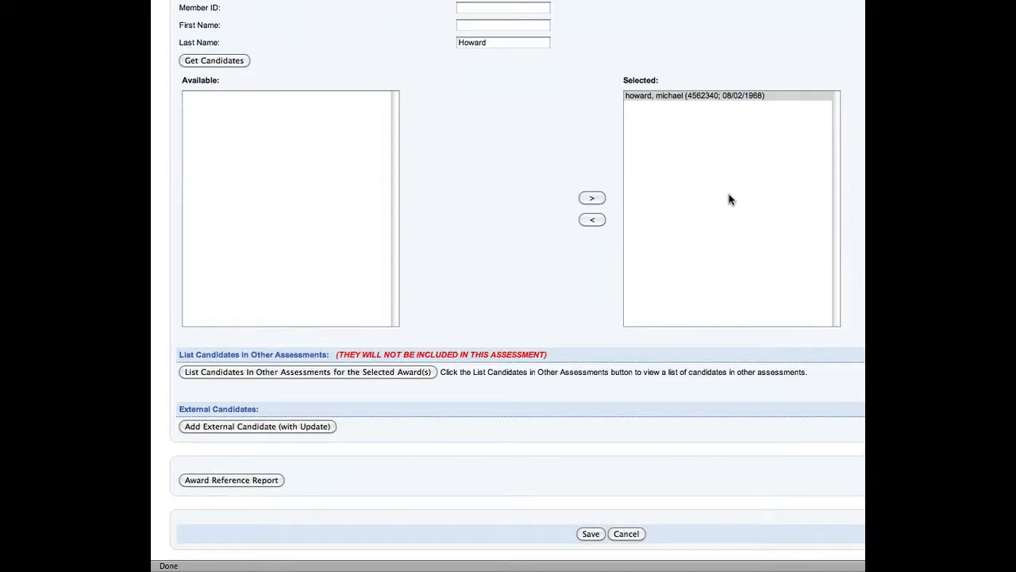
mouse_move(714, 187)
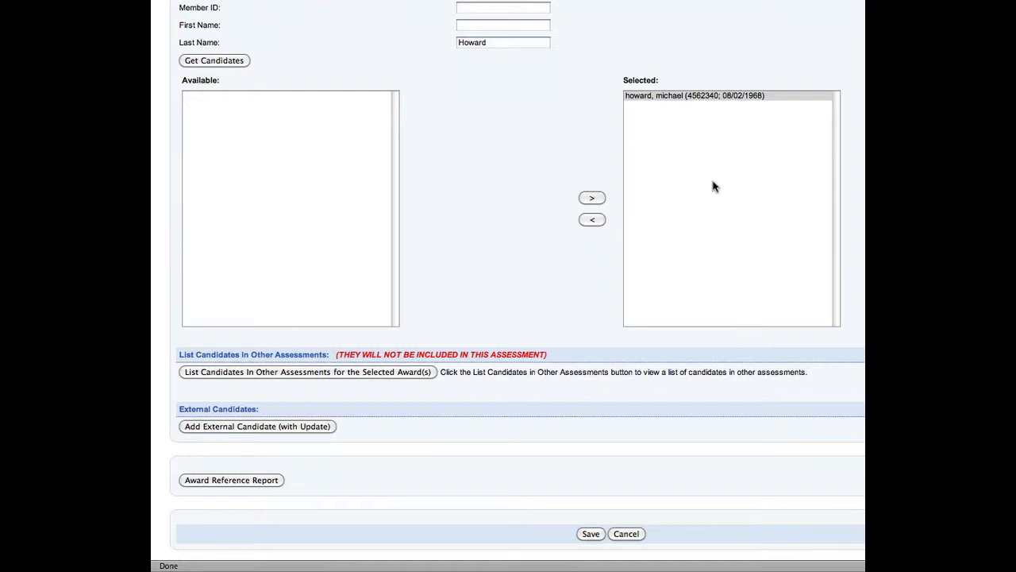
mouse_move(506, 418)
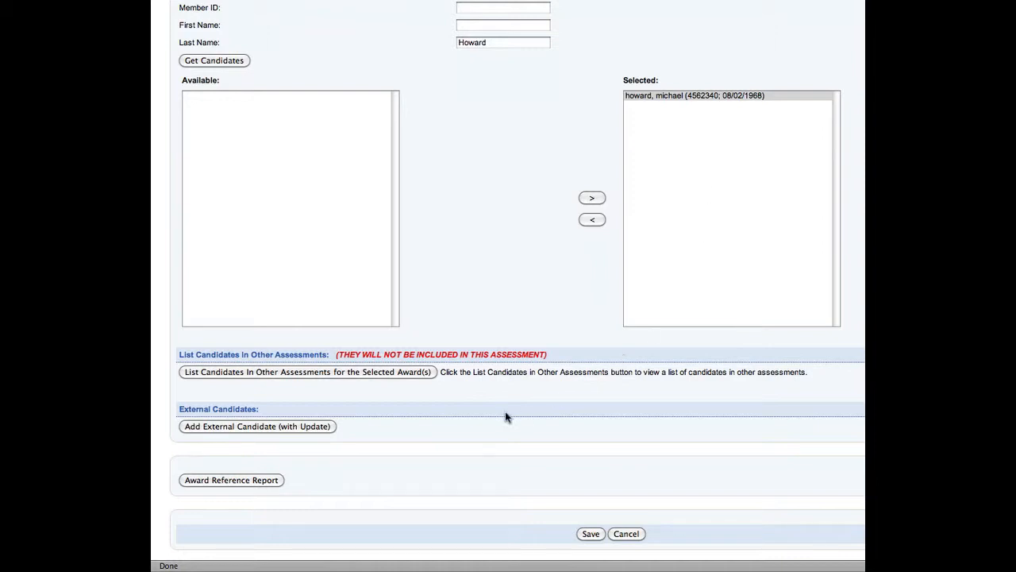
mouse_move(337, 423)
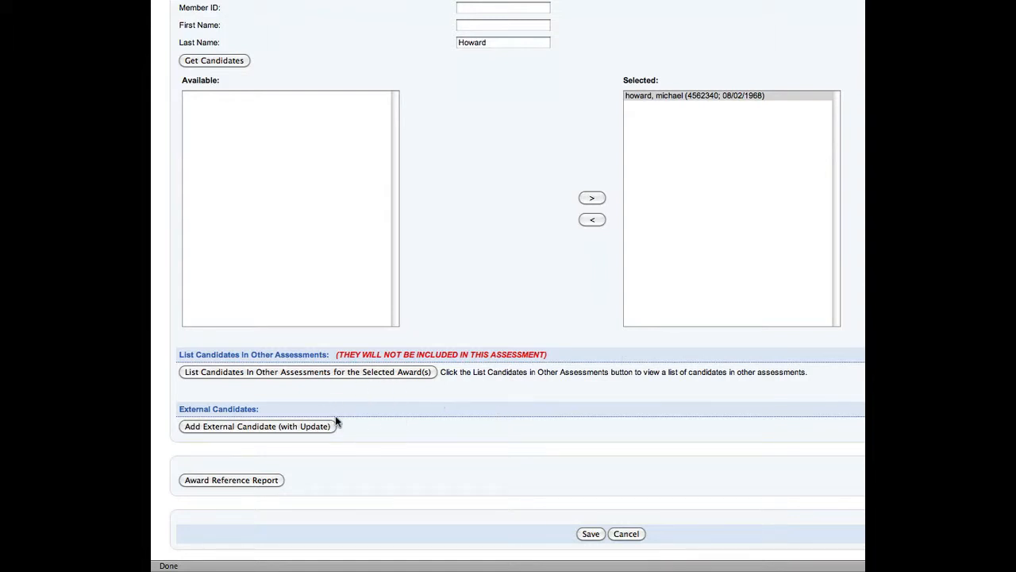
mouse_move(355, 420)
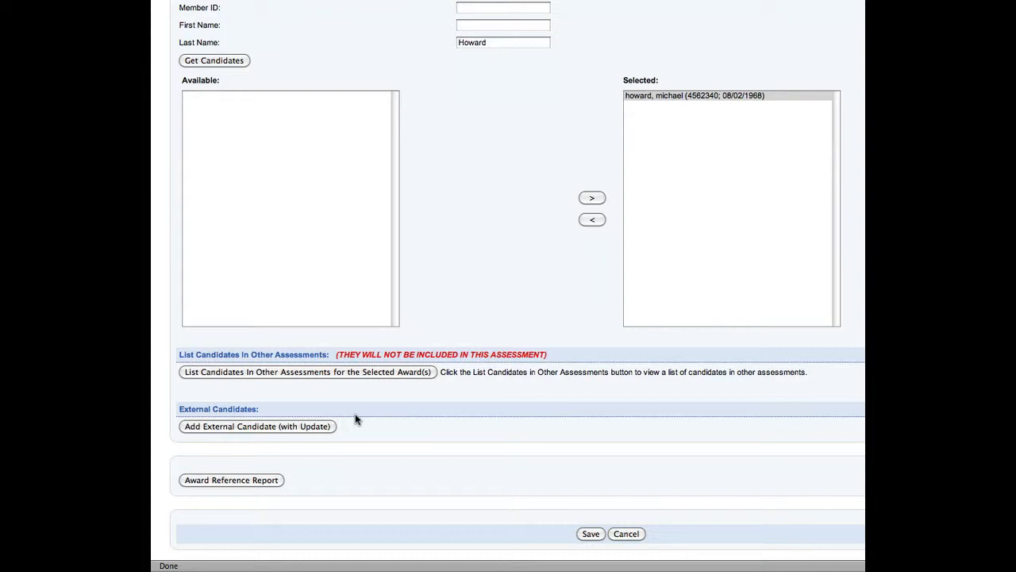
mouse_move(208, 76)
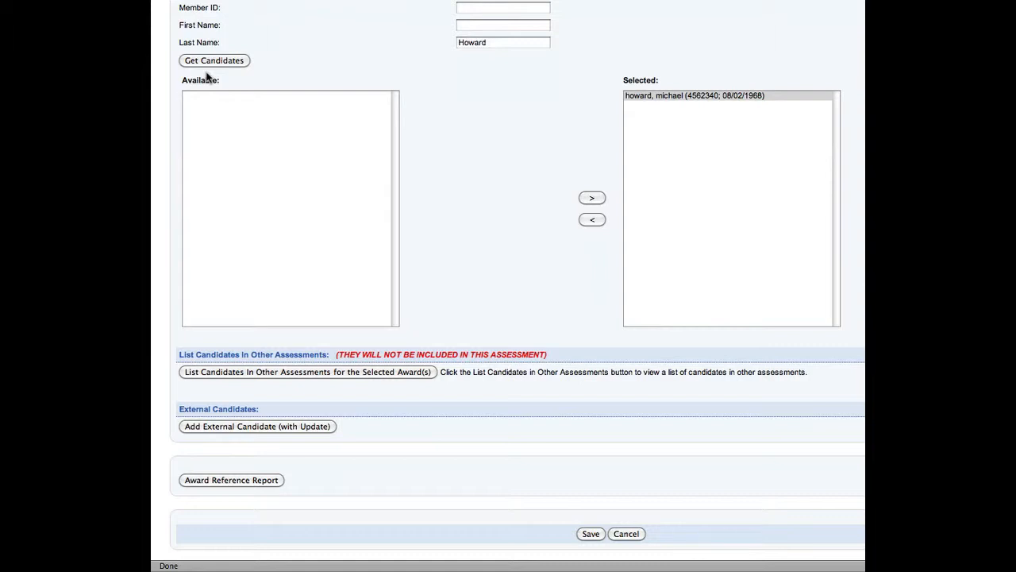
mouse_move(403, 402)
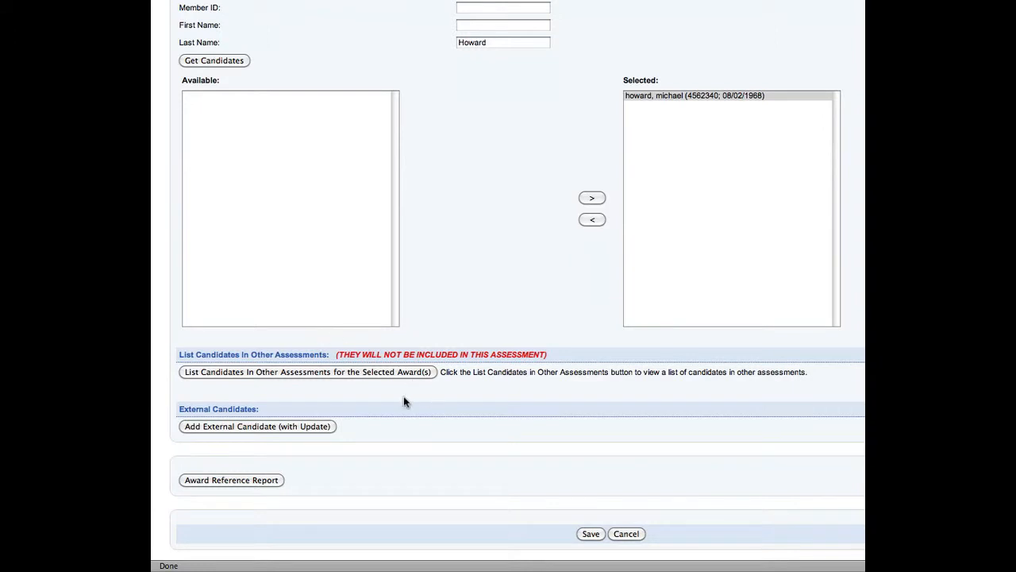
mouse_move(237, 378)
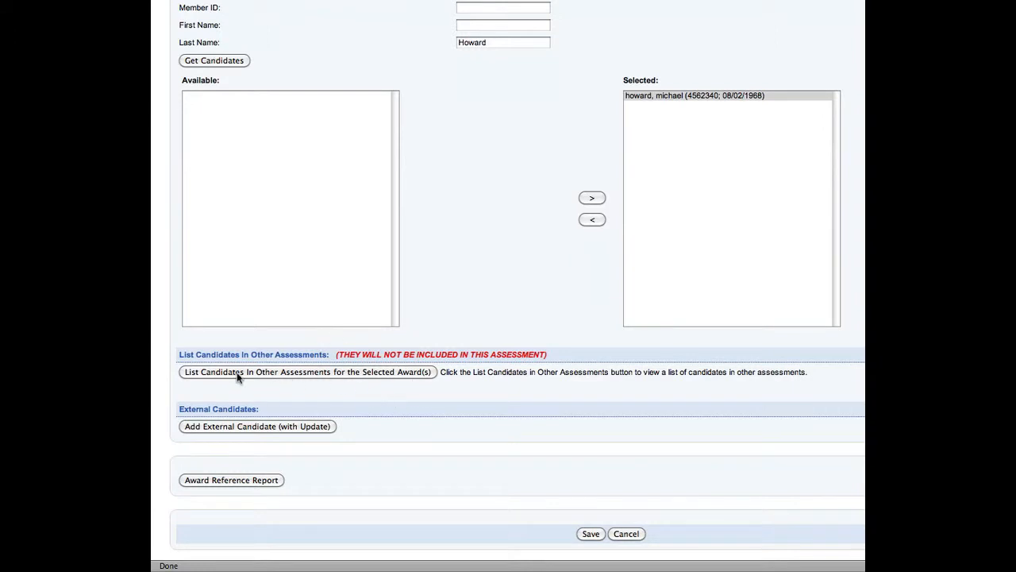
mouse_move(432, 378)
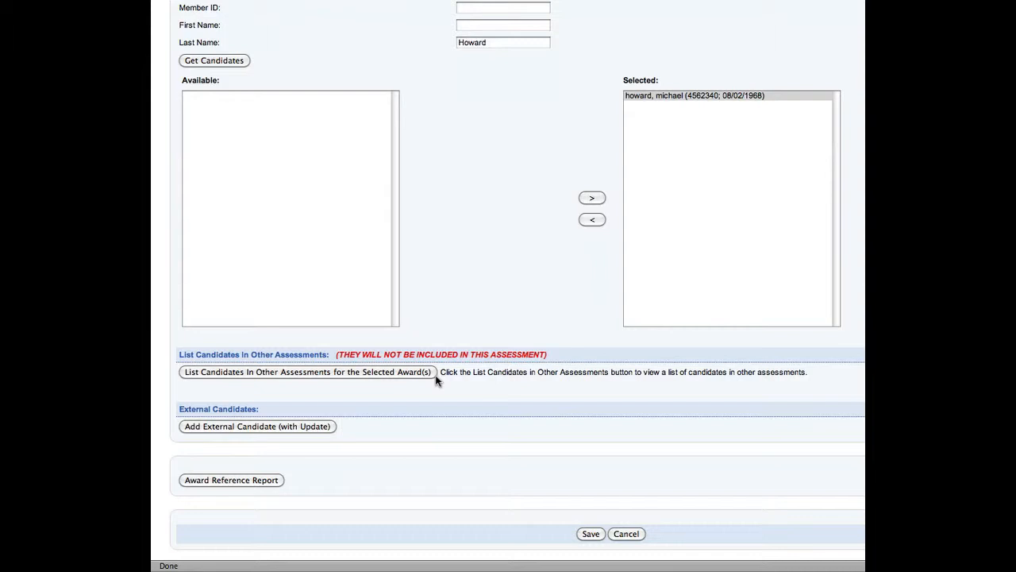
mouse_move(264, 172)
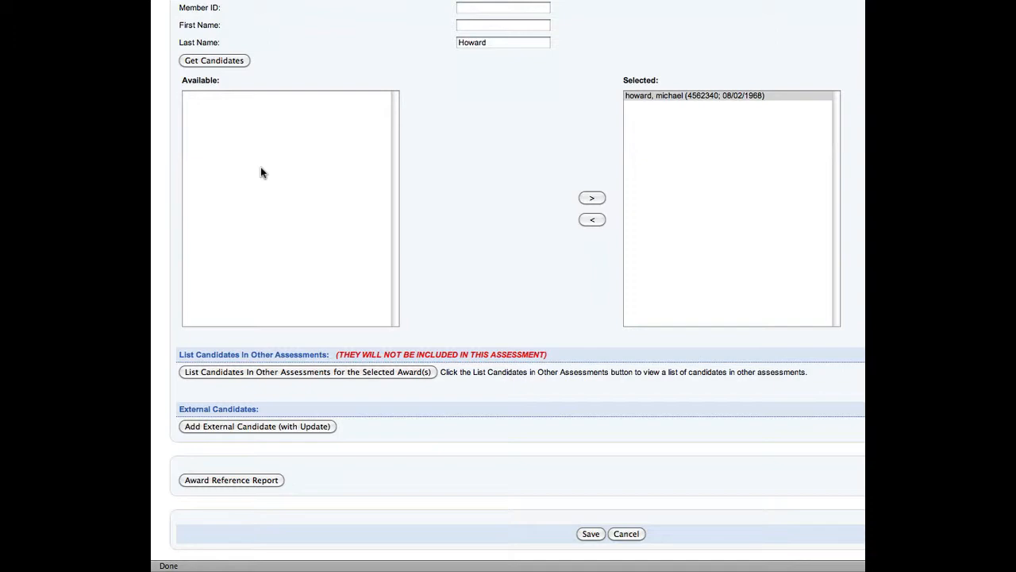
mouse_move(297, 200)
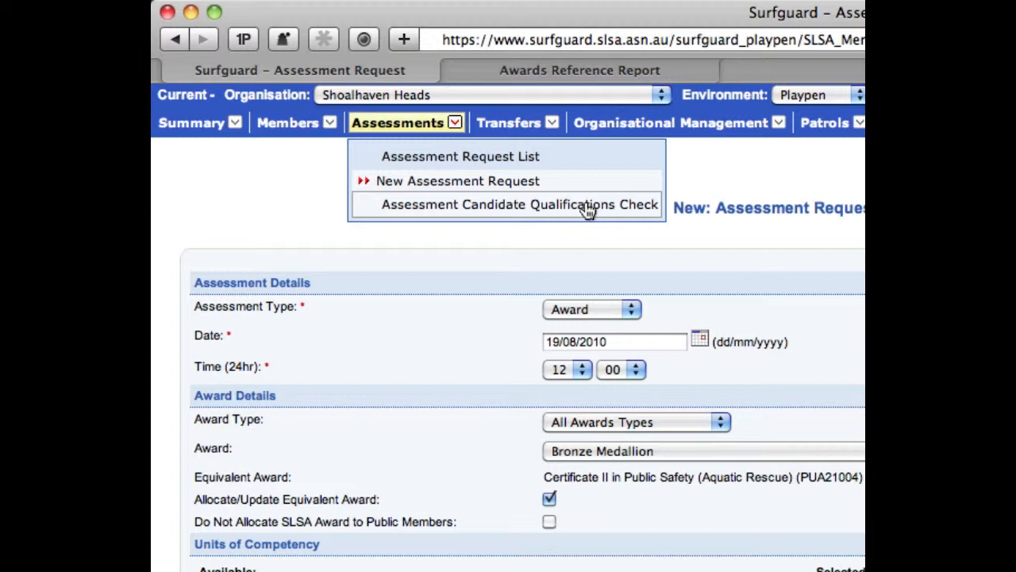
mouse_move(500, 216)
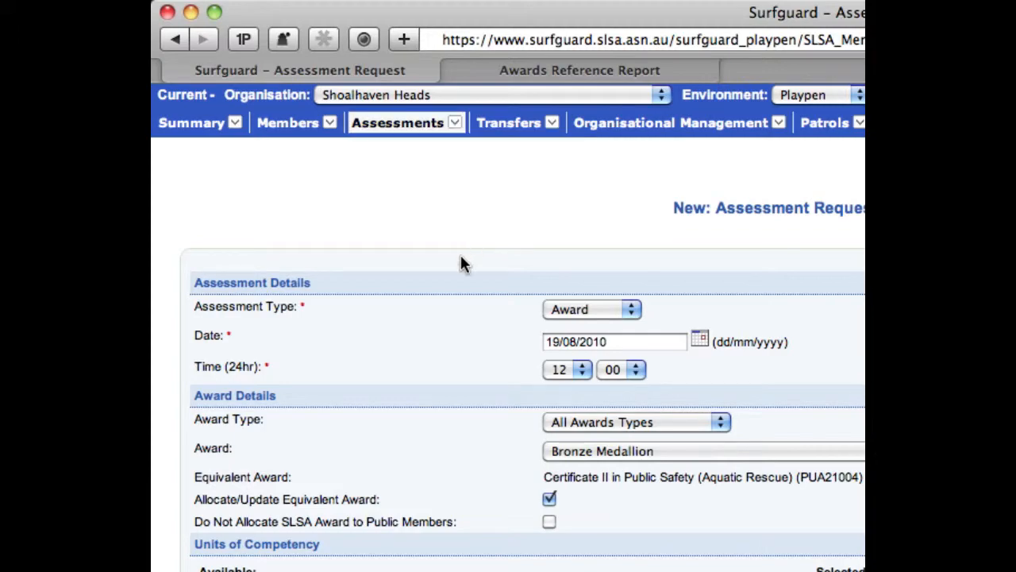
Step: Save the request, accept the empty document location, and go to the Assessment Request List
scroll("down", 3)
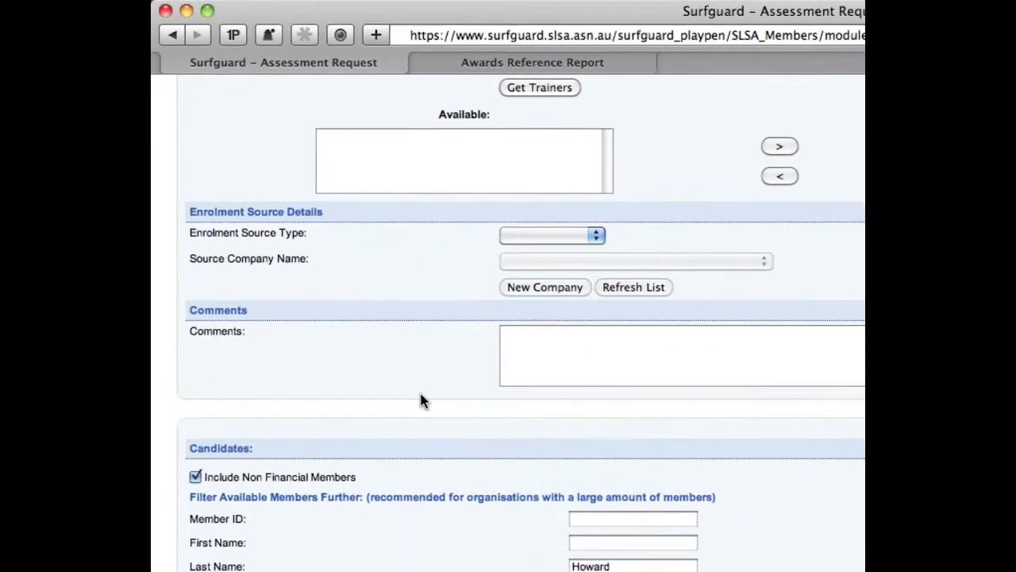
scroll("down", 3)
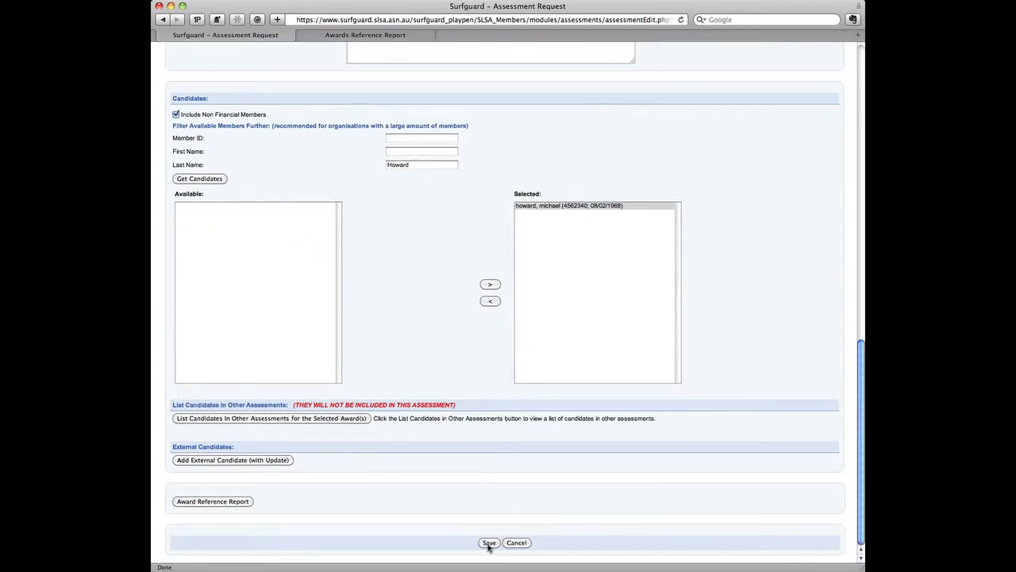
left_click(489, 543)
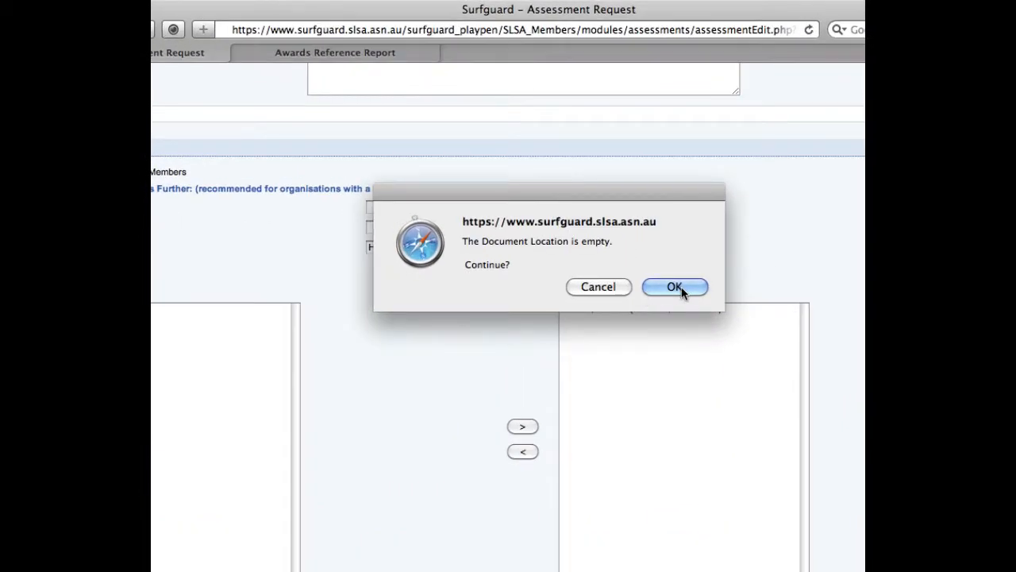
left_click(673, 286)
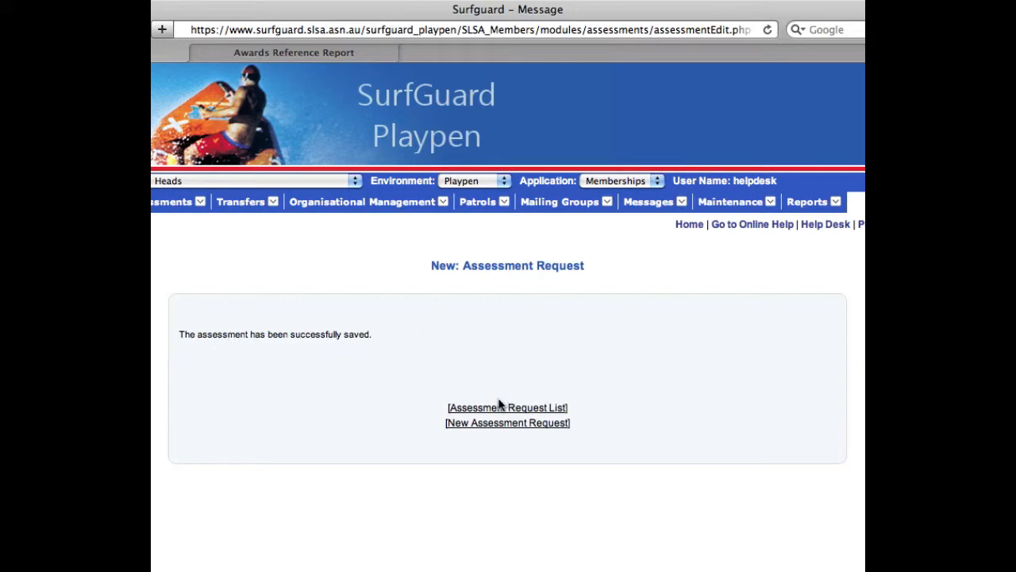
left_click(508, 407)
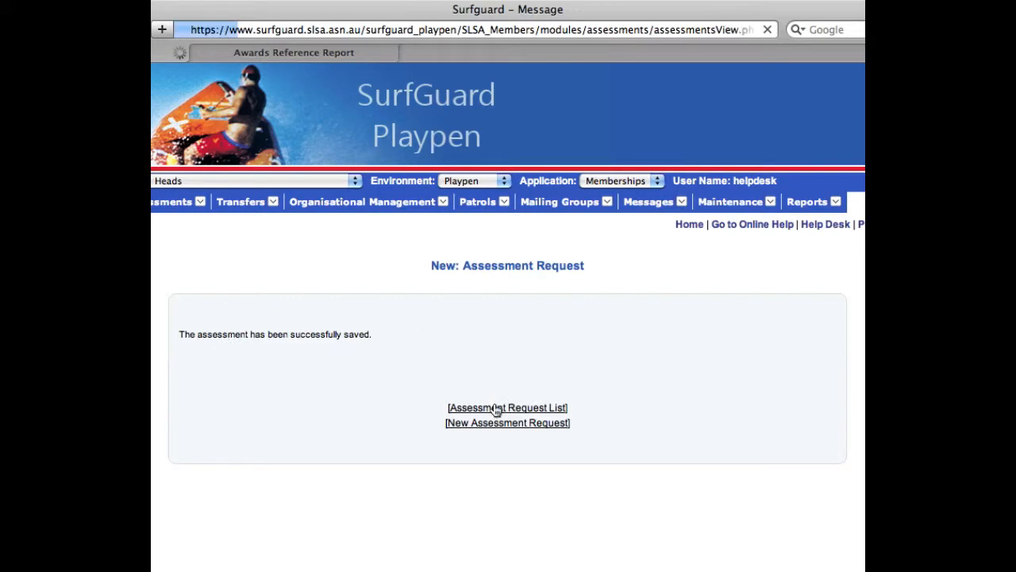
left_click(508, 407)
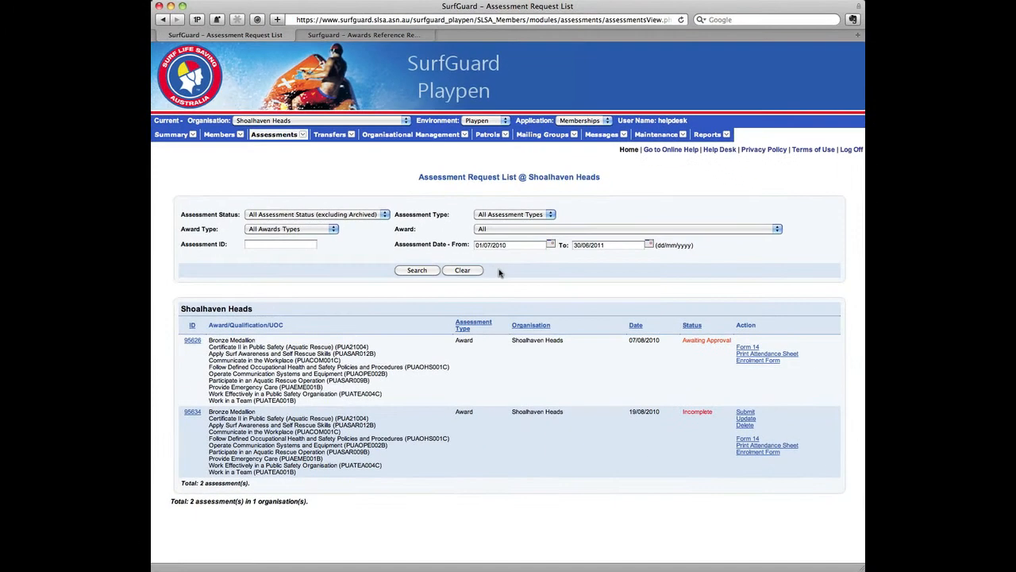
mouse_move(629, 419)
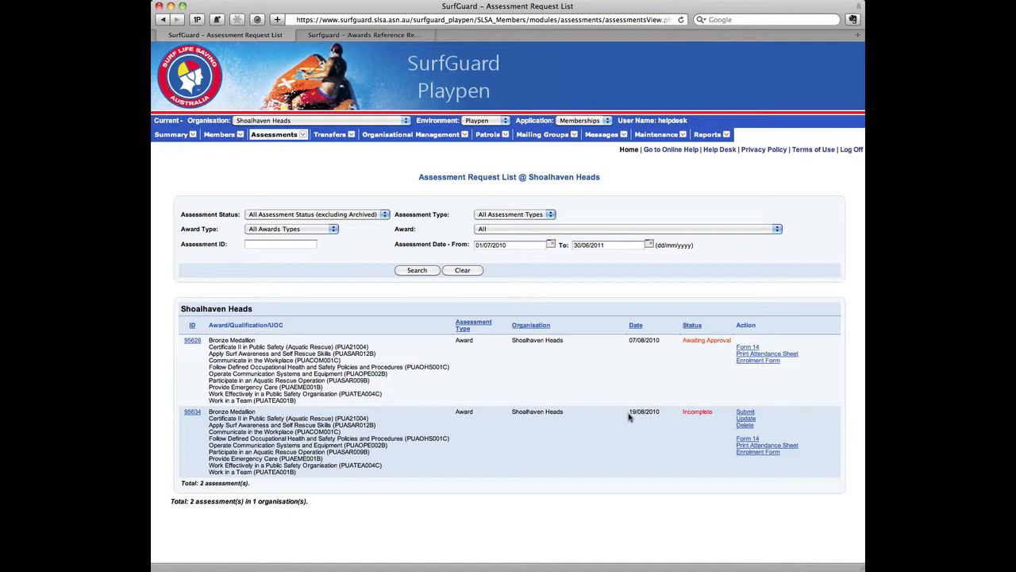
mouse_move(626, 419)
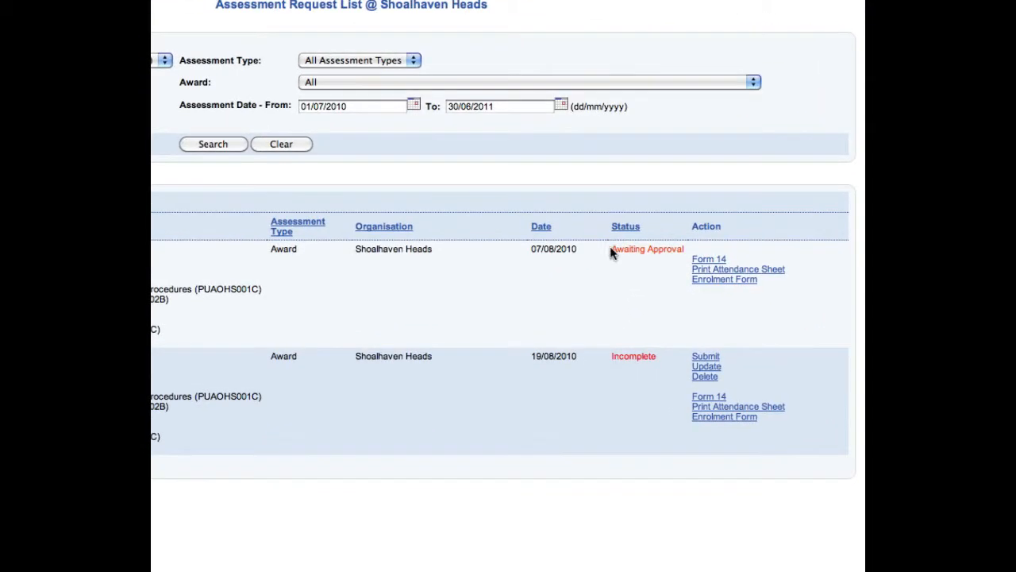
mouse_move(620, 407)
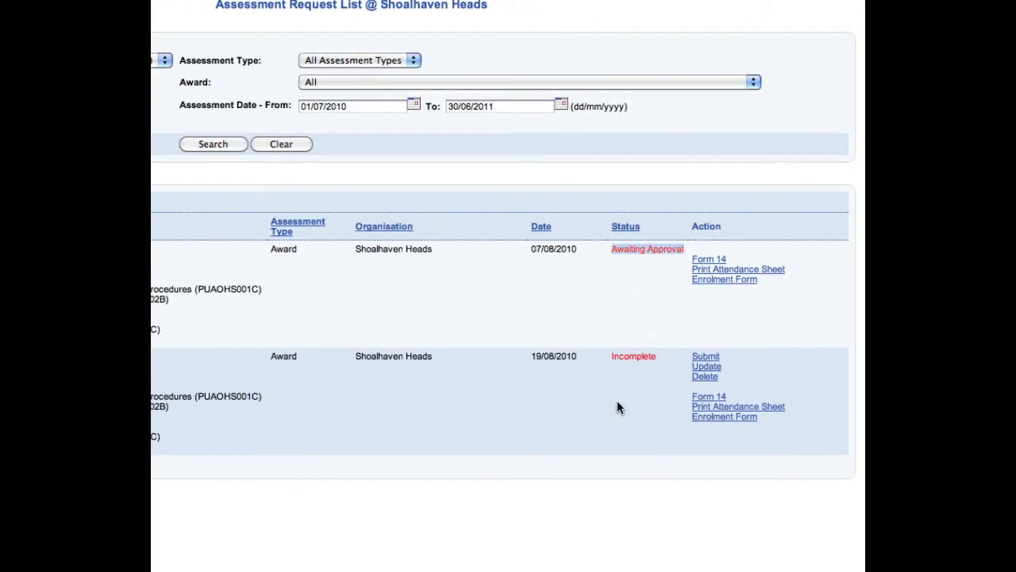
mouse_move(658, 359)
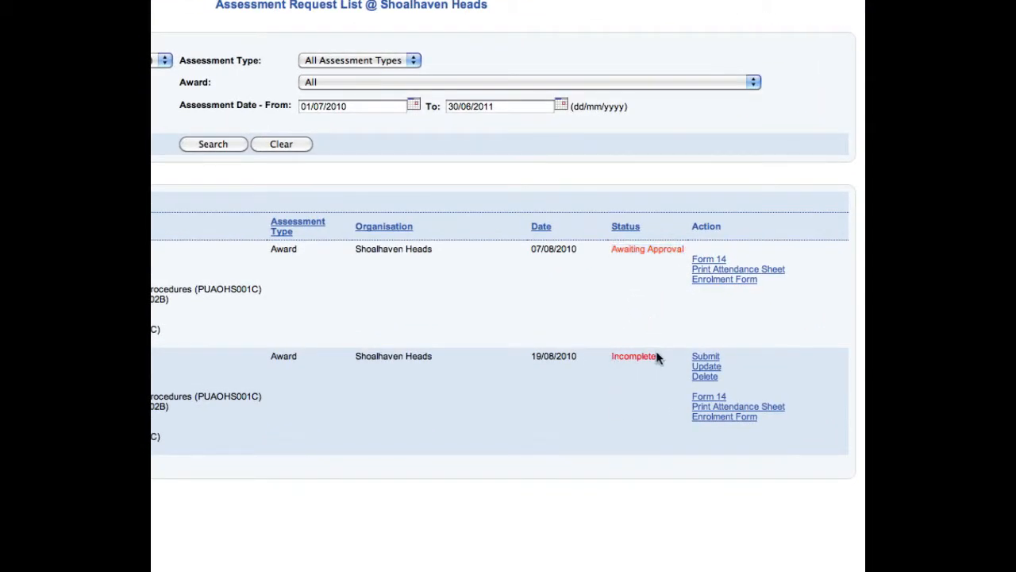
mouse_move(717, 357)
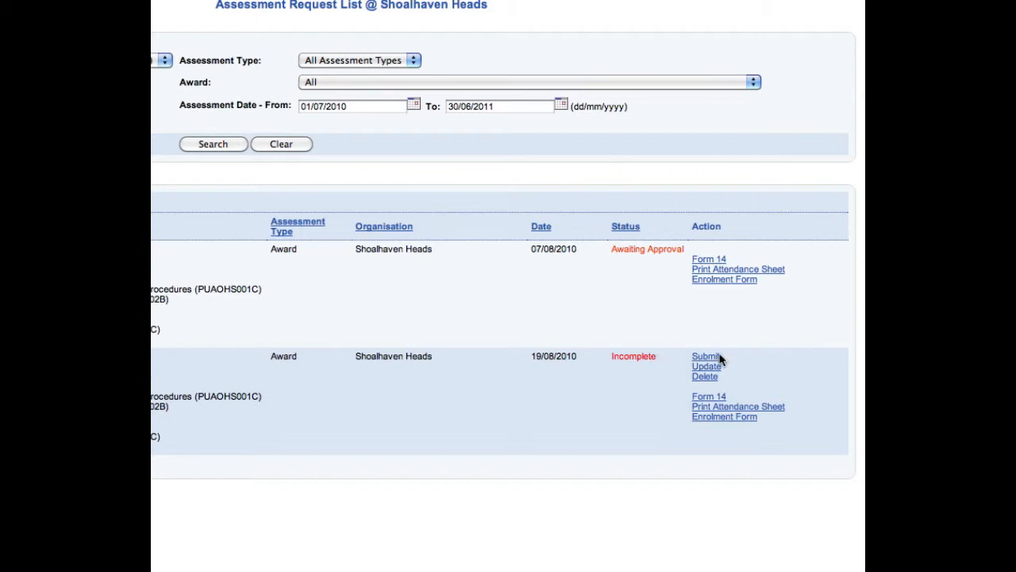
mouse_move(711, 362)
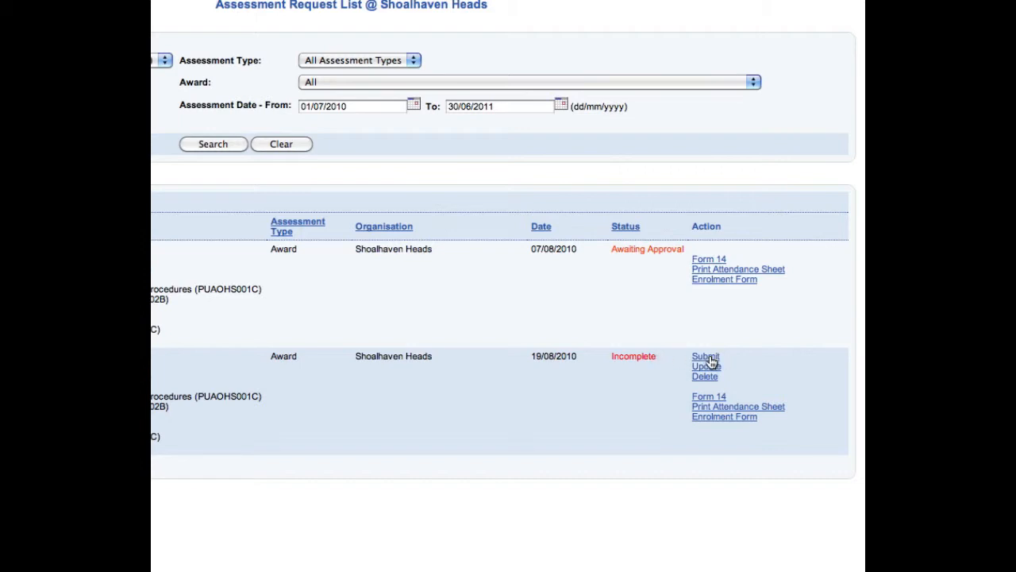
mouse_move(298, 400)
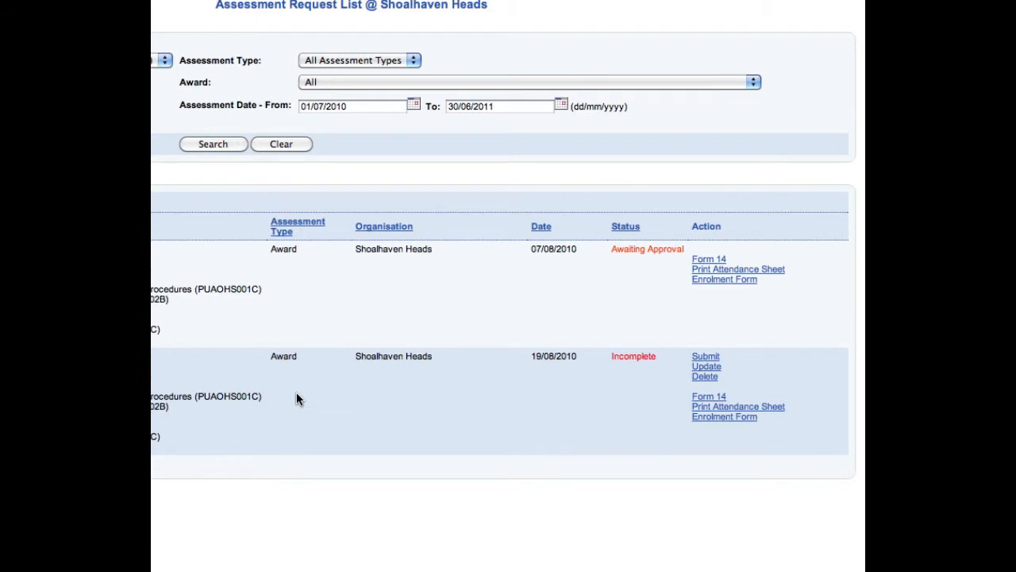
mouse_move(578, 386)
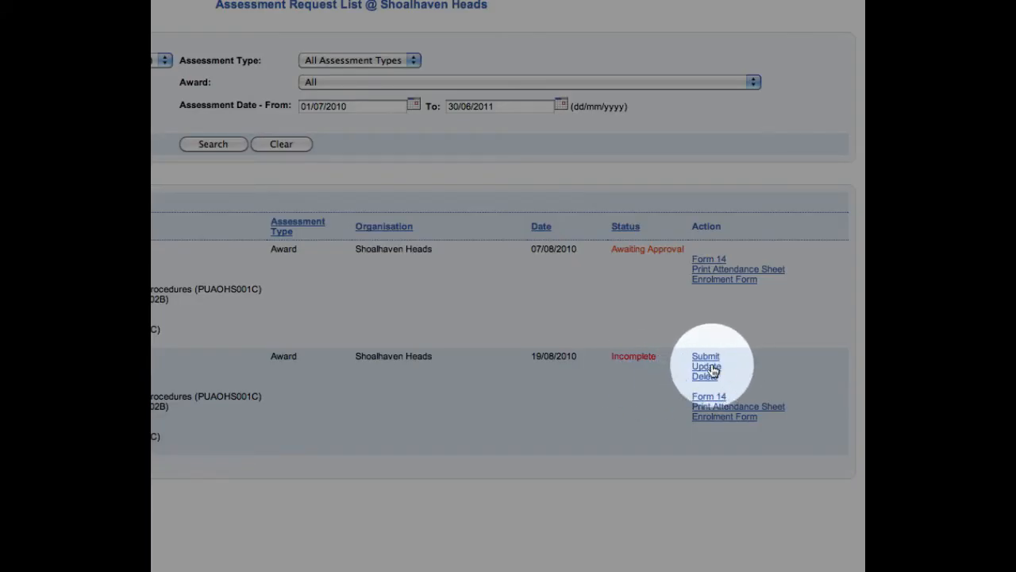
Step: Reopen the Incomplete request via Update and review the form down to the bottom Update button
left_click(705, 365)
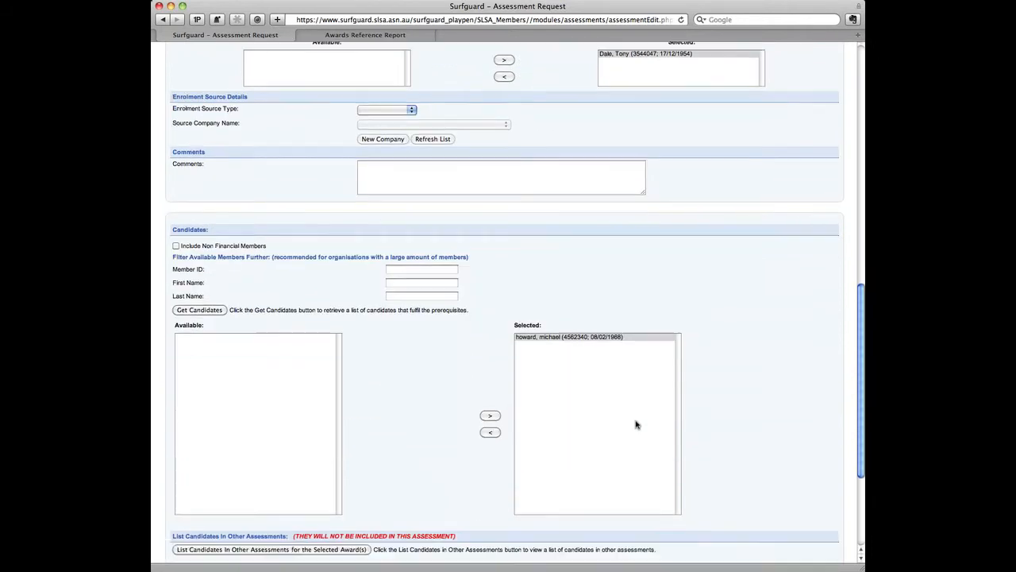
left_click(421, 295)
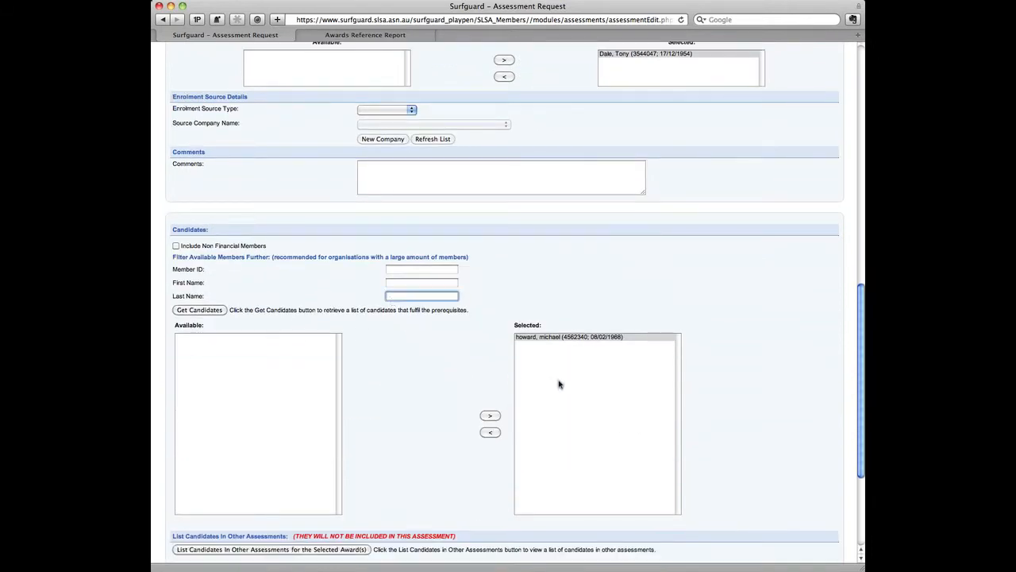
mouse_move(607, 413)
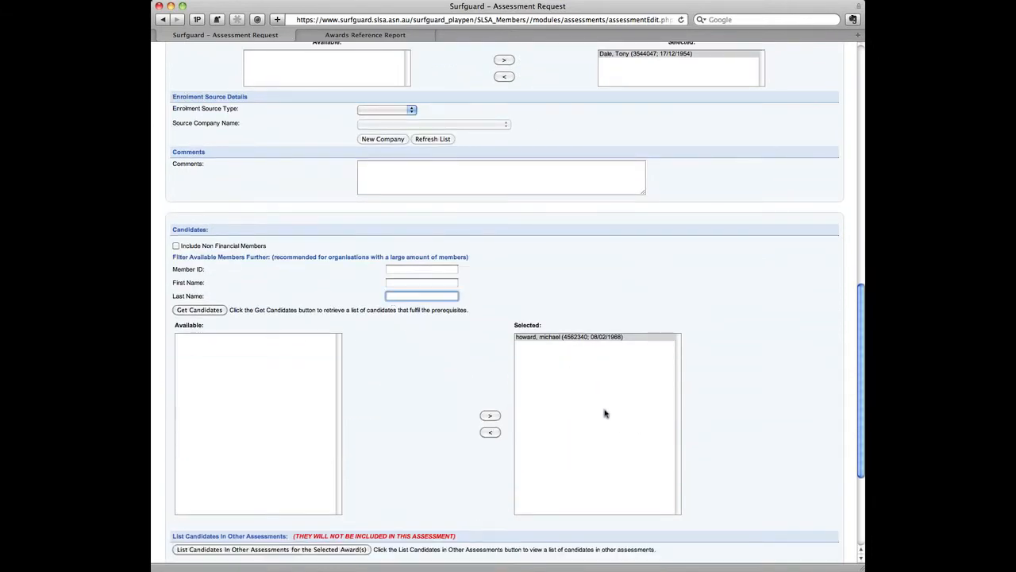
scroll("down", 3)
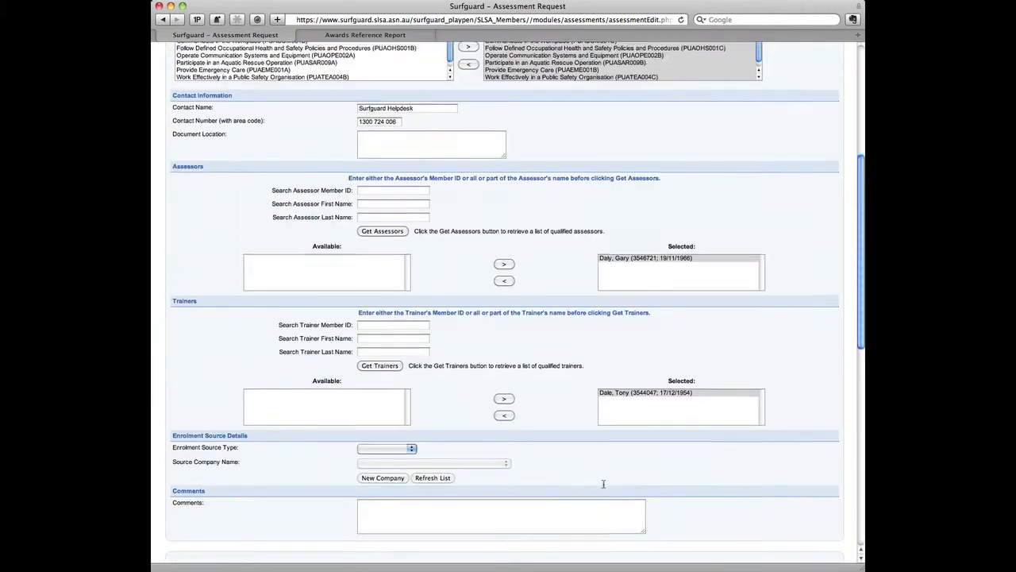
scroll("up", 3)
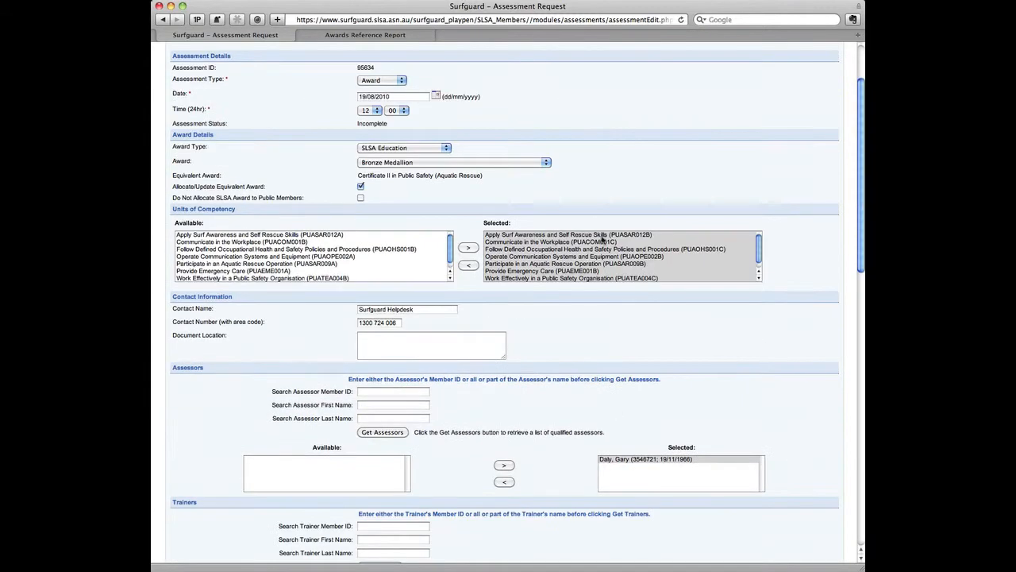
scroll("down", 3)
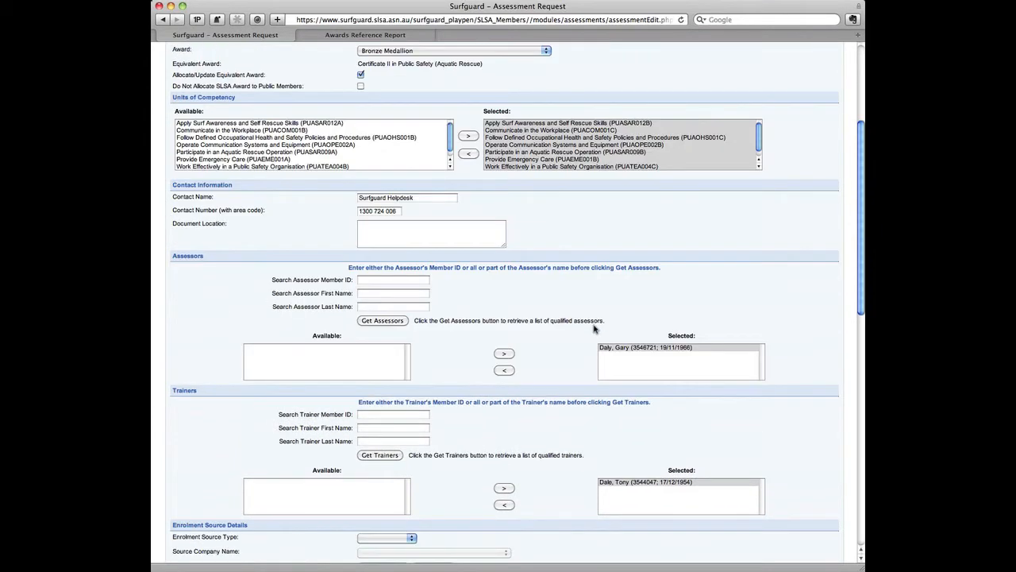
scroll("down", 3)
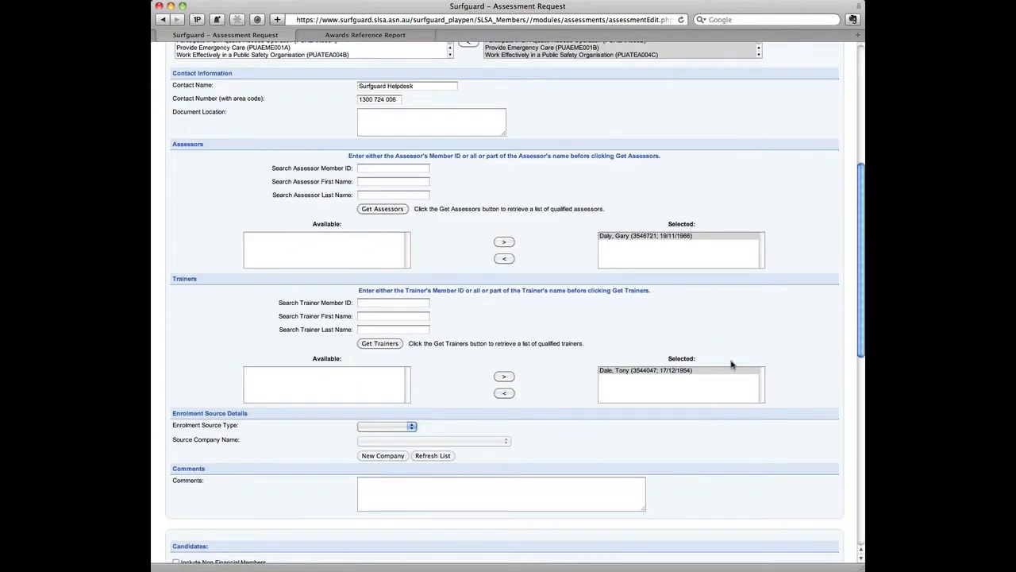
scroll("down", 3)
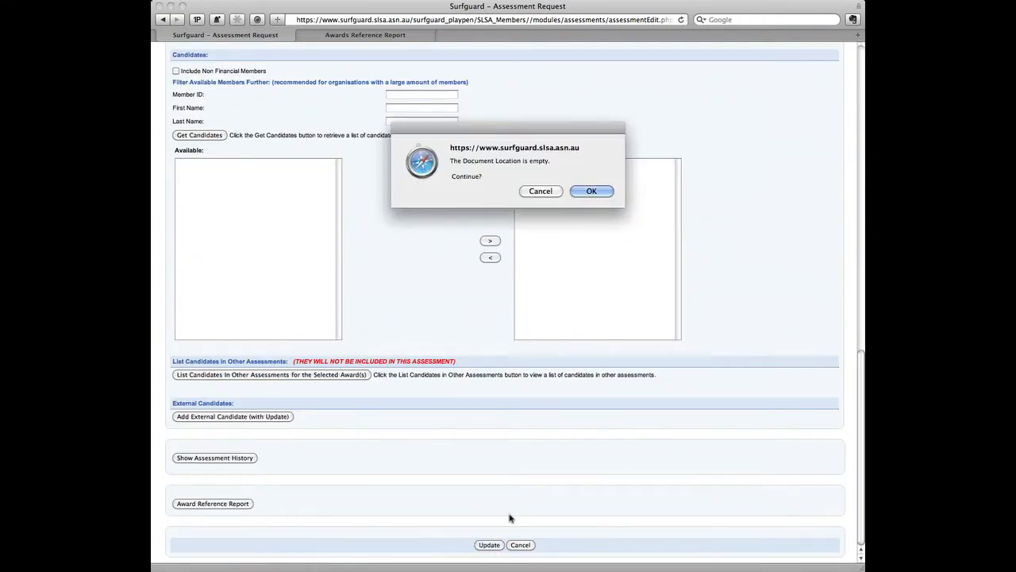
Step: Accept the Document Location warning and return to the list showing the 19/08/2010 request as Incomplete
left_click(591, 190)
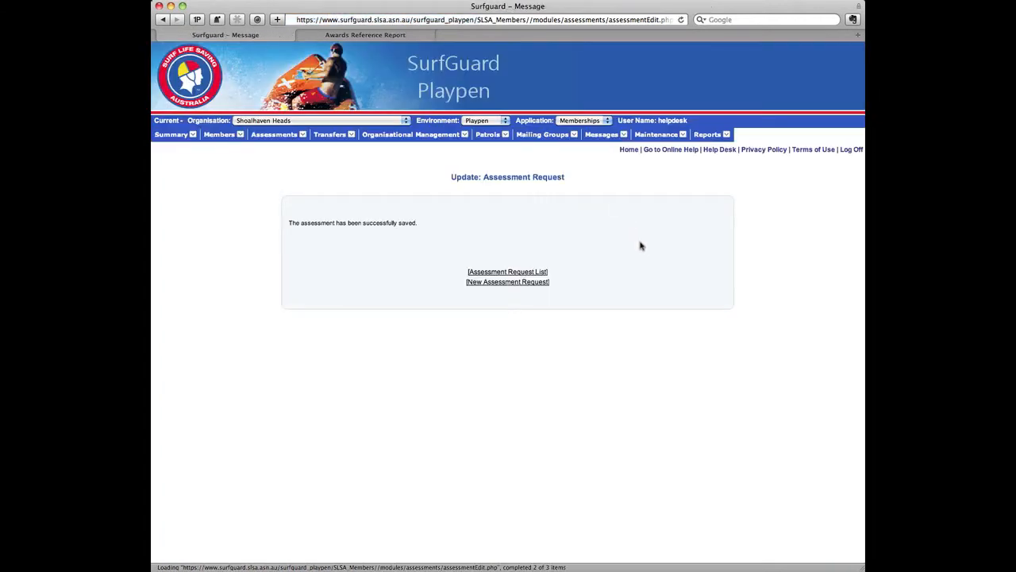
left_click(508, 272)
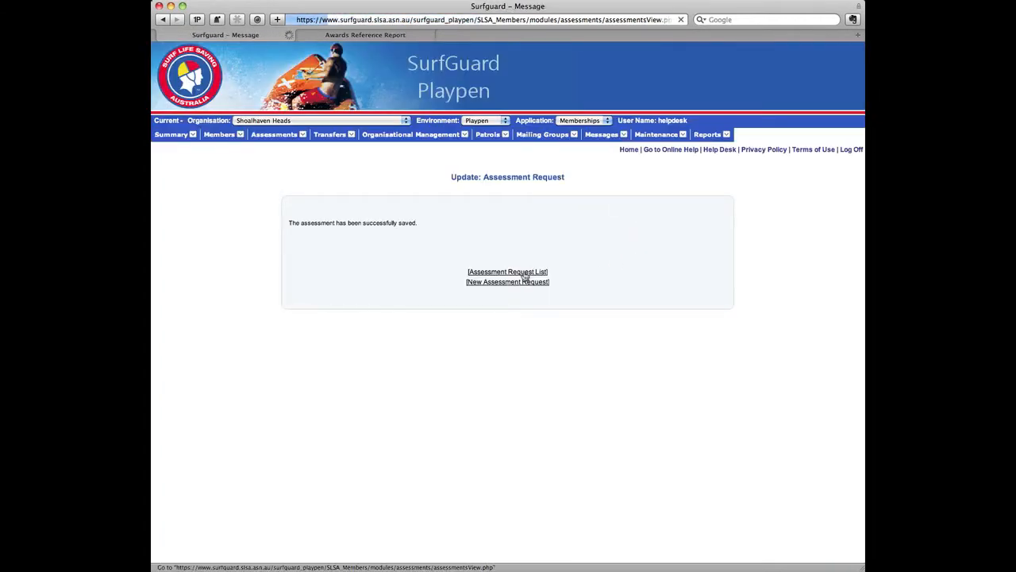
left_click(508, 272)
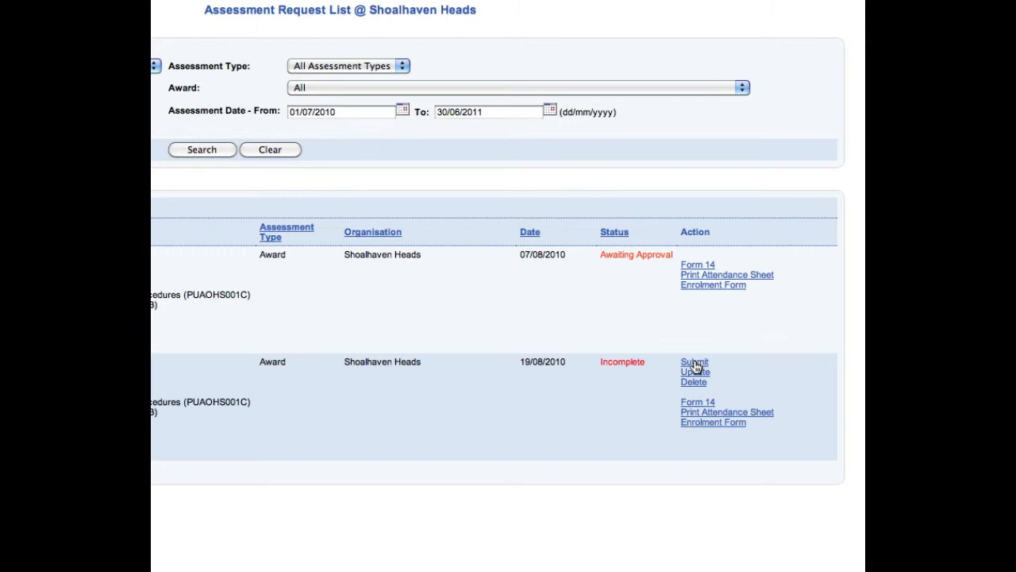
mouse_move(643, 393)
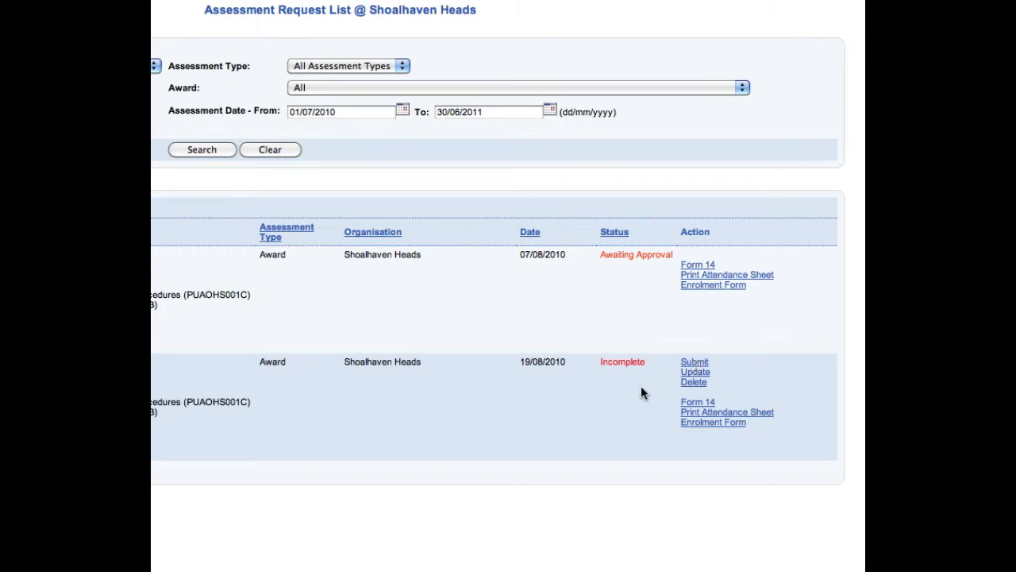
mouse_move(641, 253)
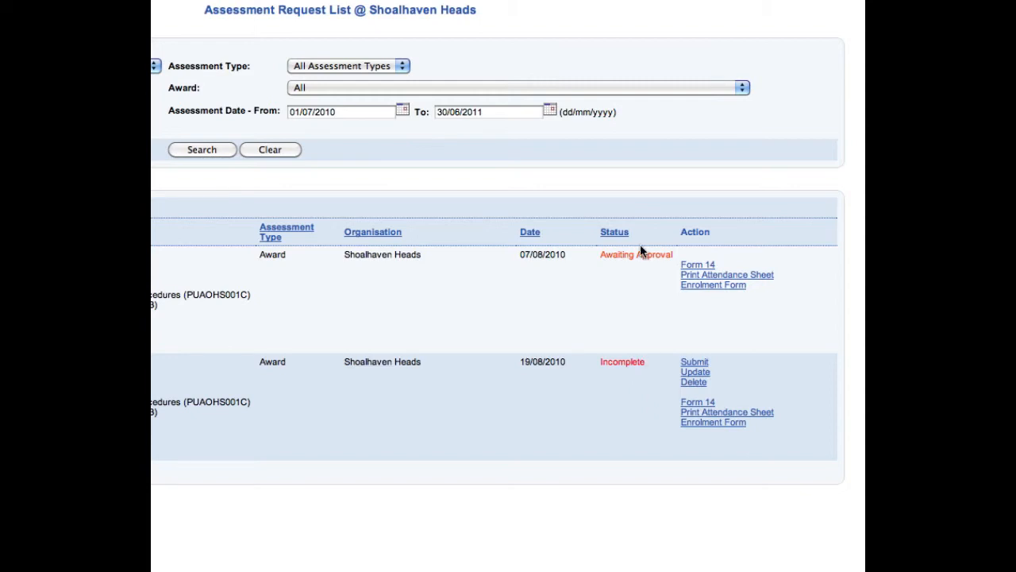
mouse_move(674, 261)
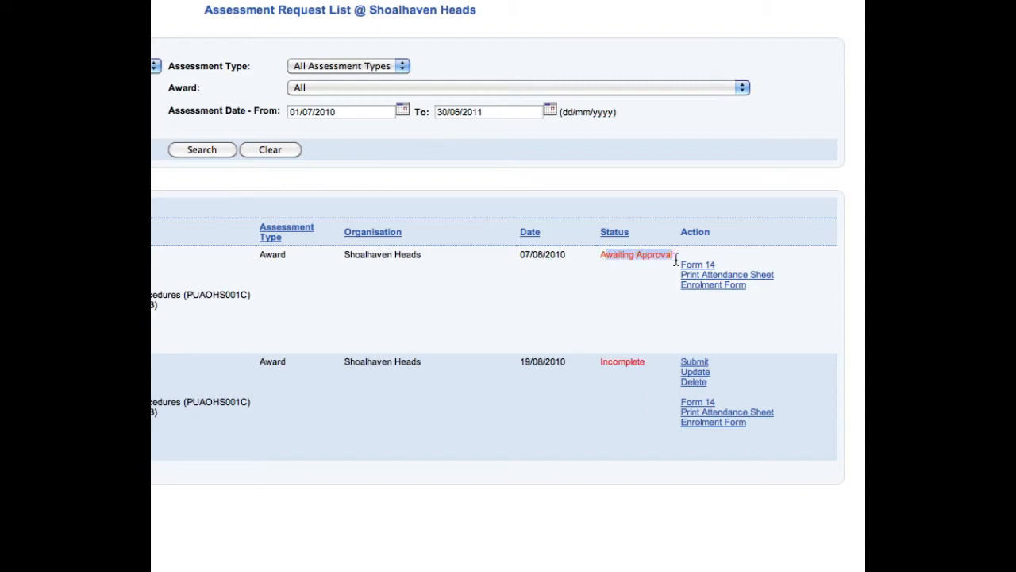
mouse_move(627, 261)
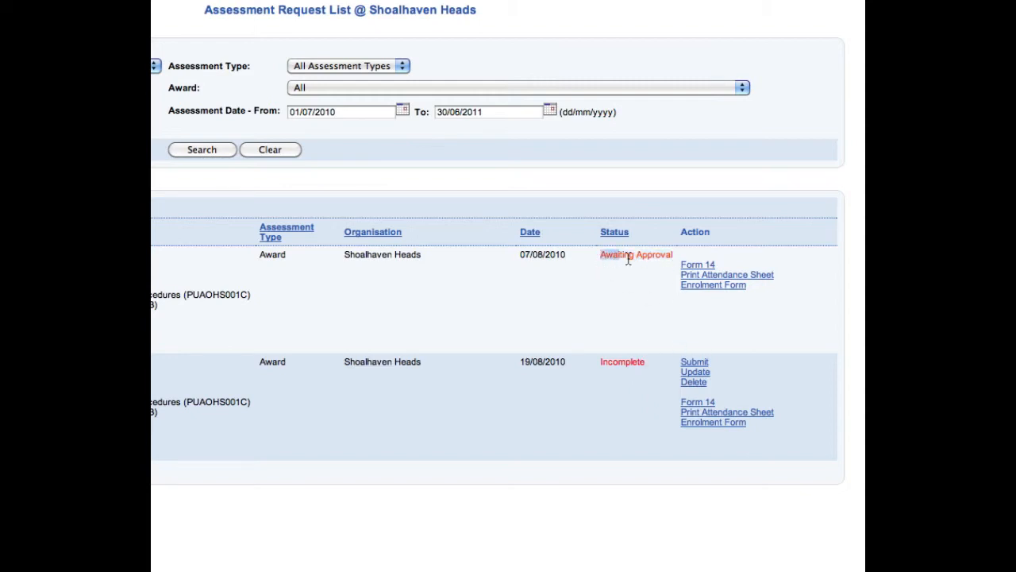
mouse_move(621, 267)
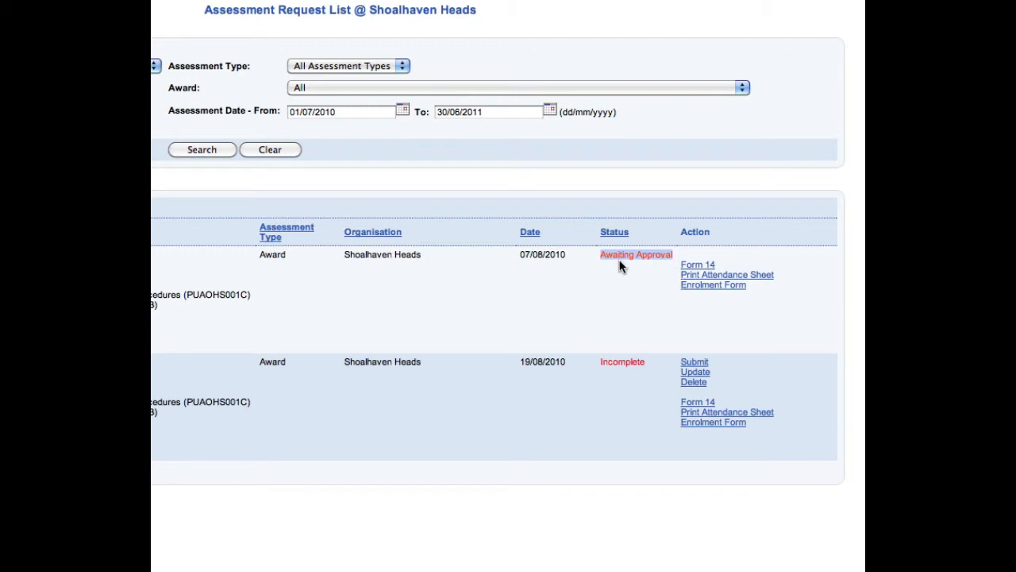
mouse_move(626, 270)
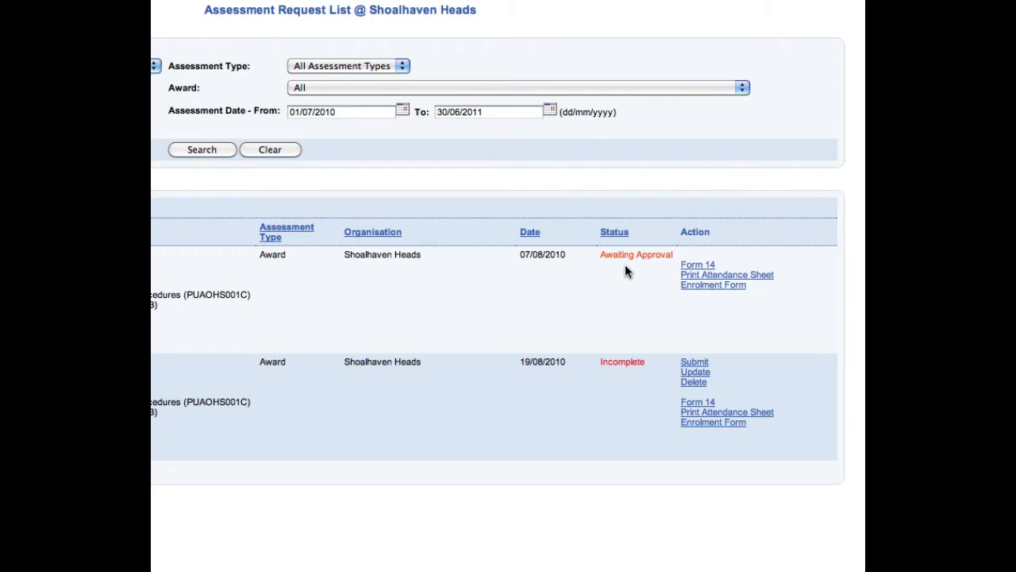
mouse_move(749, 284)
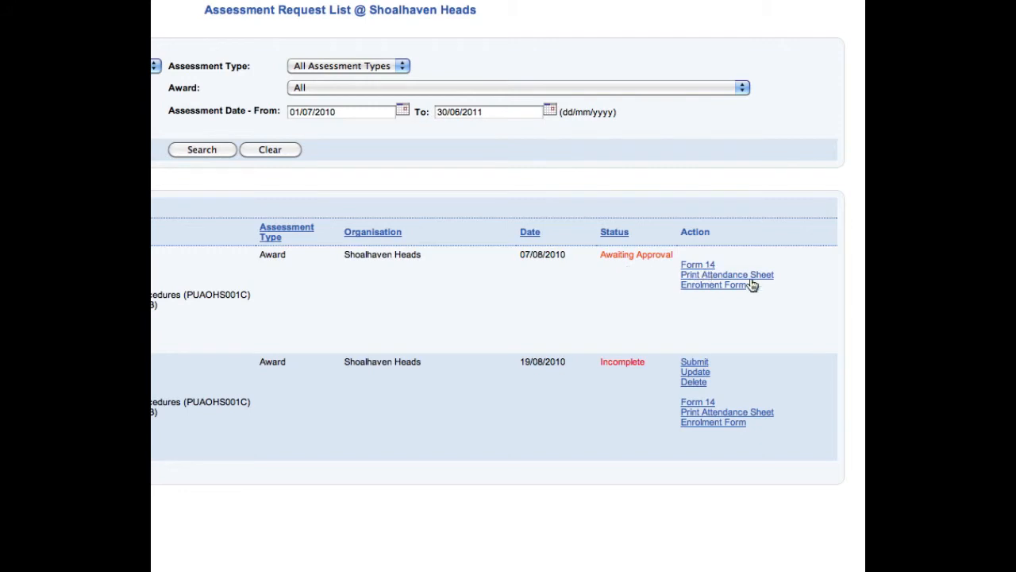
mouse_move(697, 264)
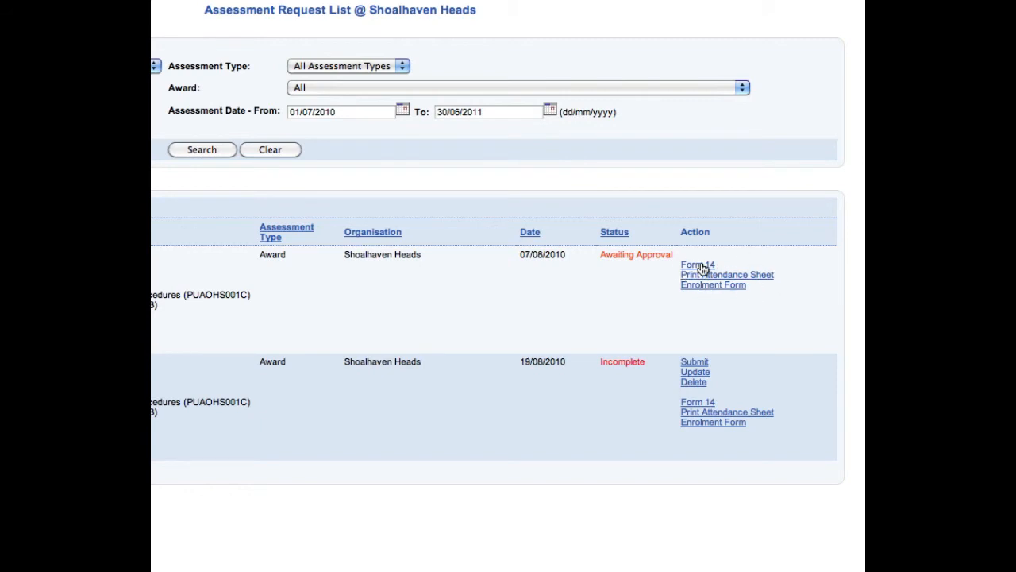
mouse_move(732, 286)
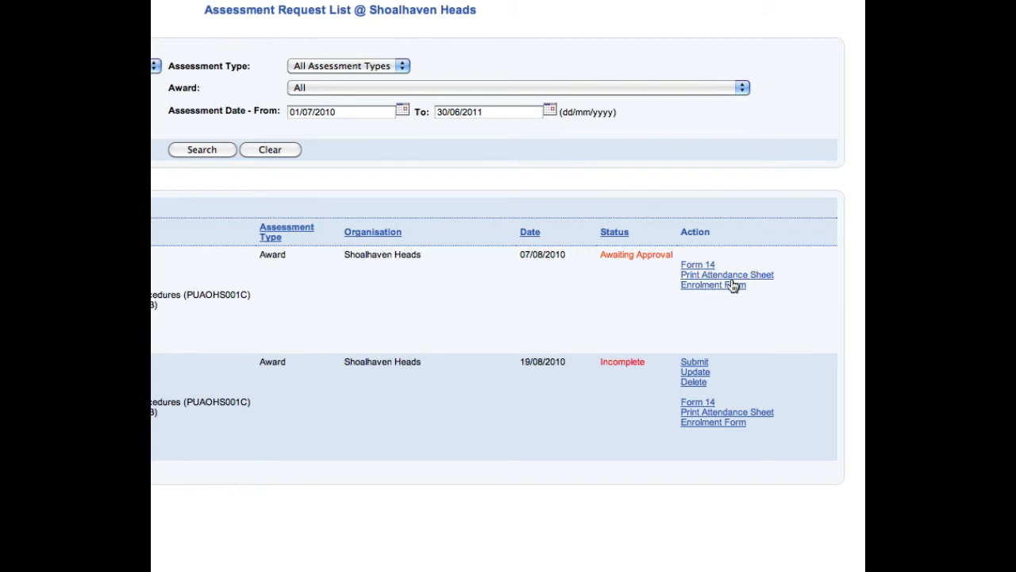
mouse_move(765, 305)
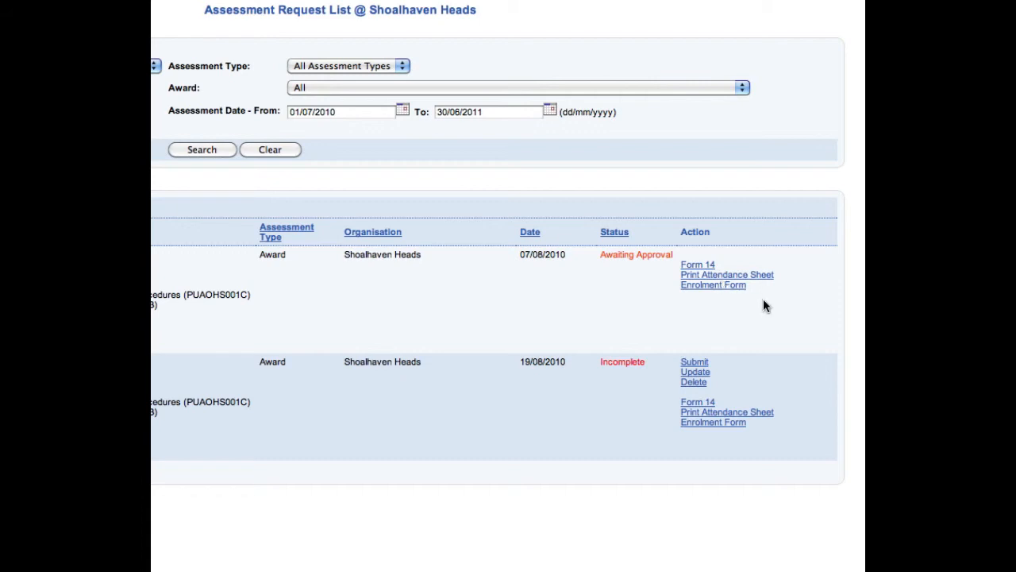
mouse_move(695, 267)
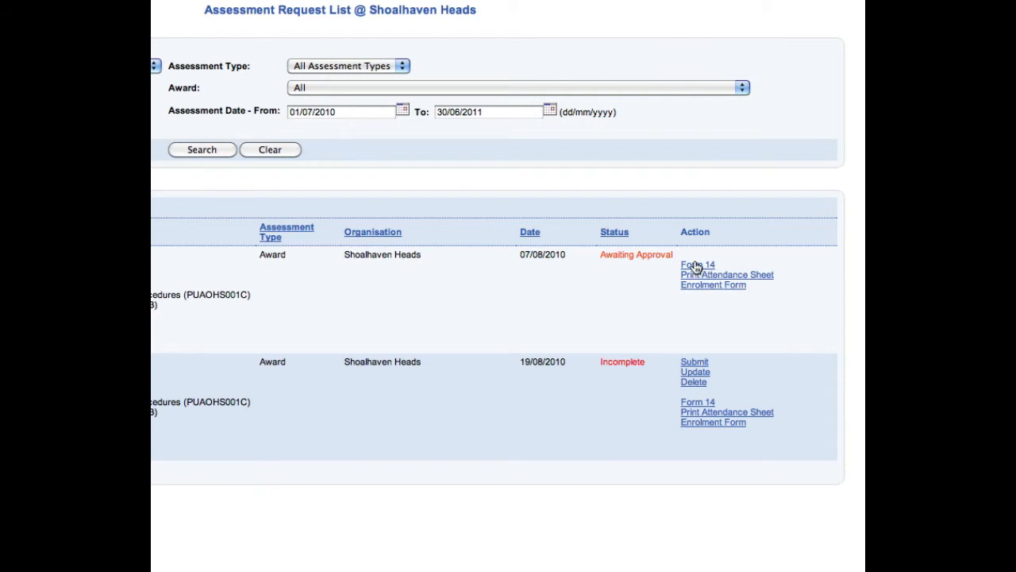
mouse_move(718, 276)
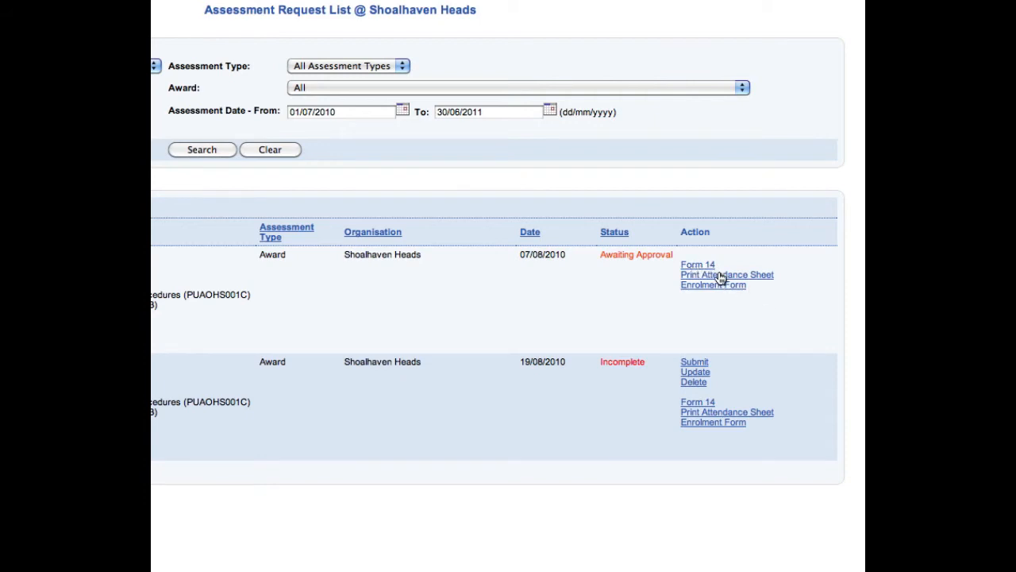
mouse_move(711, 264)
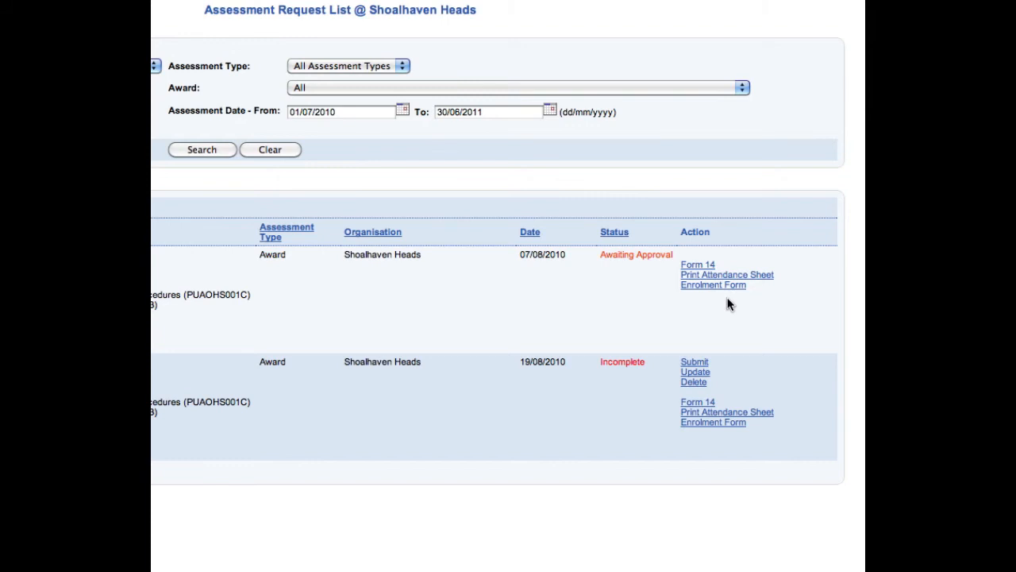
mouse_move(513, 308)
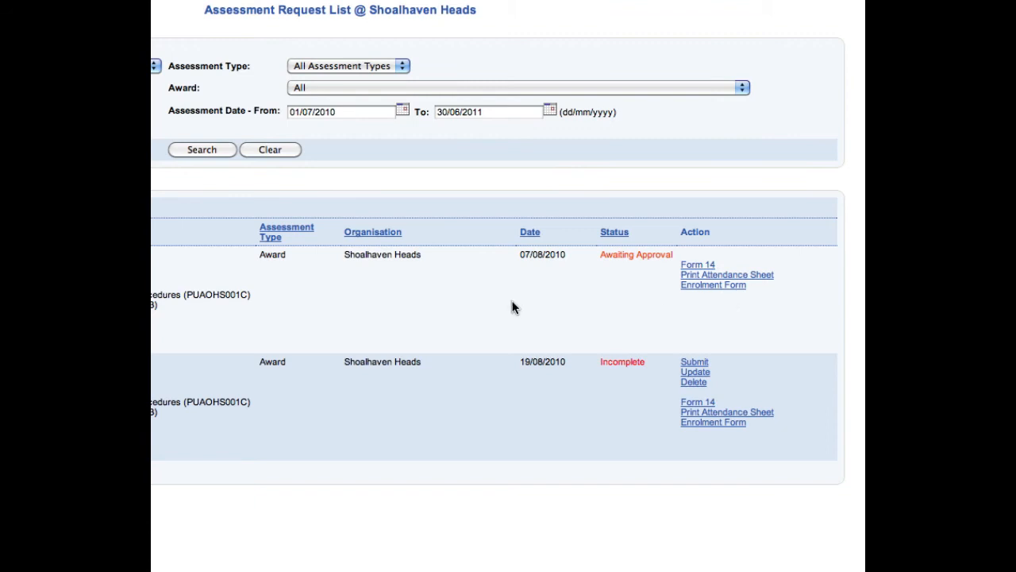